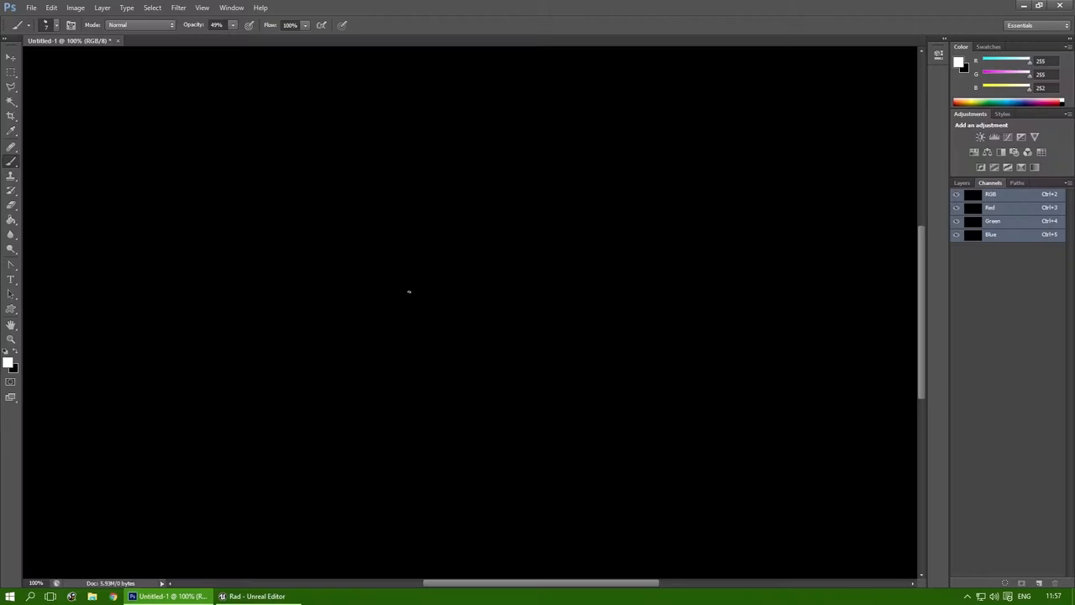
pyautogui.moveTo(193, 95)
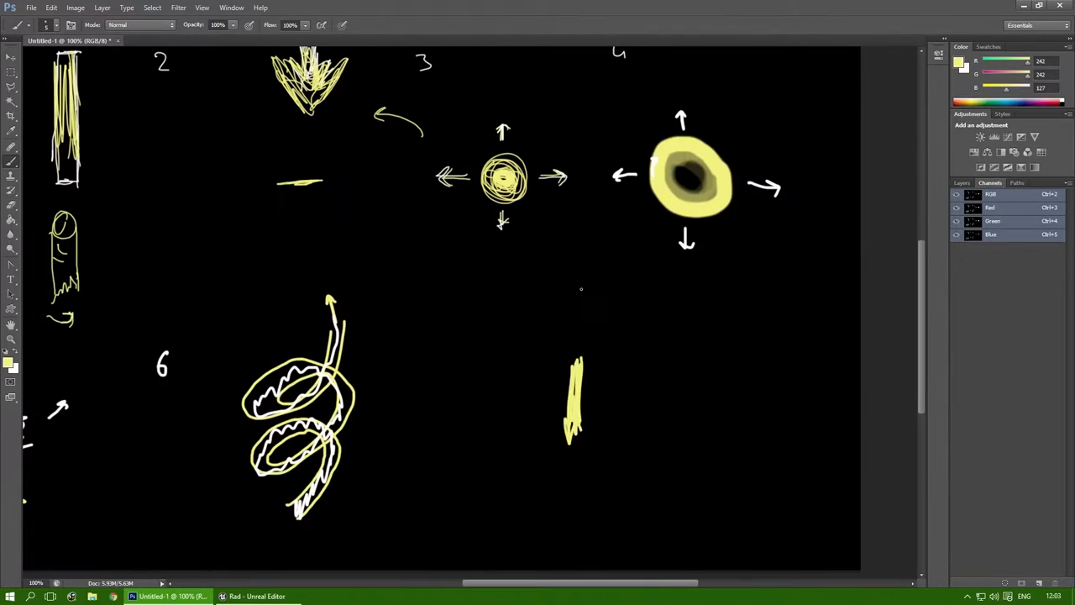
# - Sketch another numbered yellow-and-white effect concept on the black canvas
pyautogui.click(353, 596)
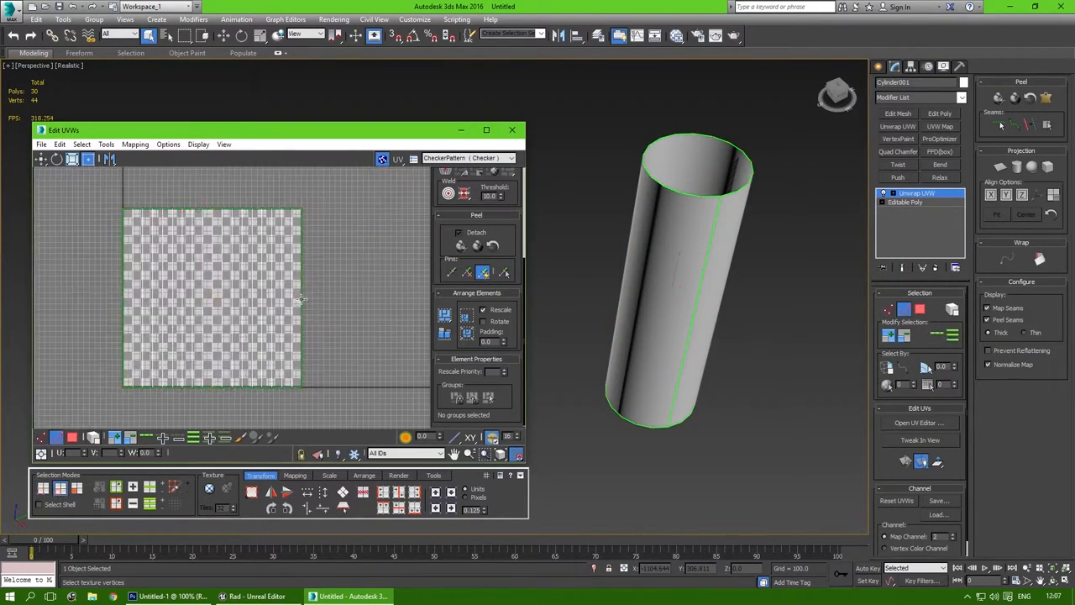
# - Open the UV layout for the lofted beam mesh and unwrap its UVs
pyautogui.click(512, 129)
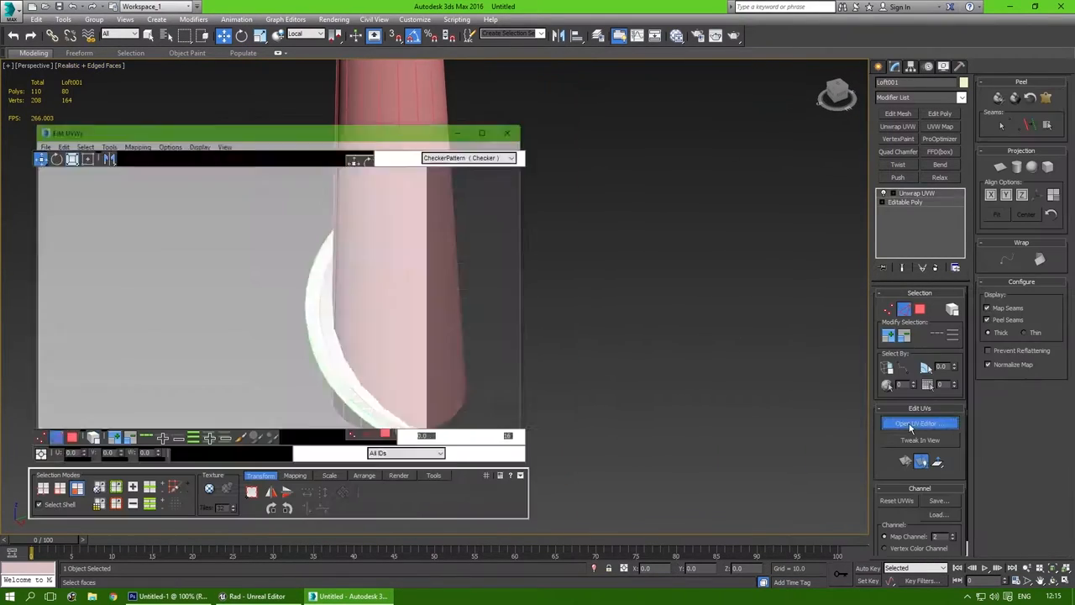
pyautogui.click(920, 422)
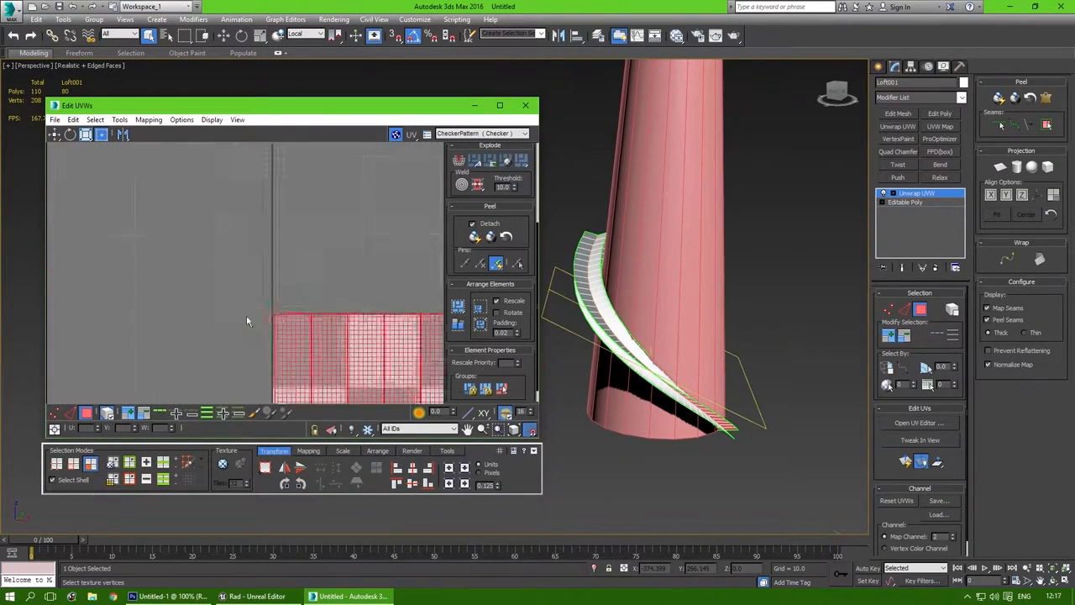
pyautogui.click(344, 450)
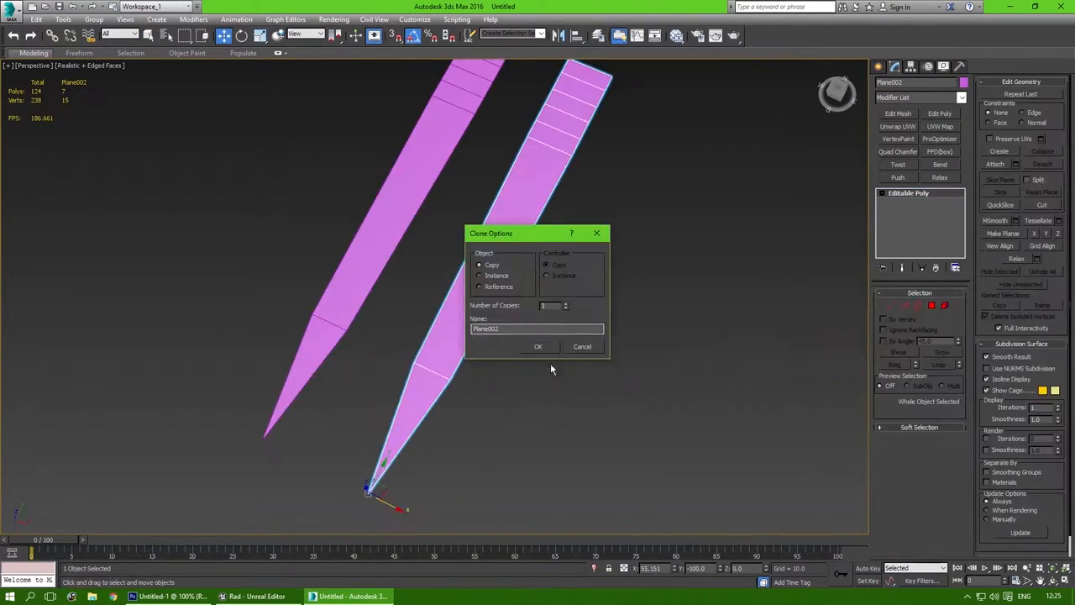
# - Clone strip planes into a spark-ring burst at origin [0,0,0], unwrap, then File > Open
pyautogui.click(538, 346)
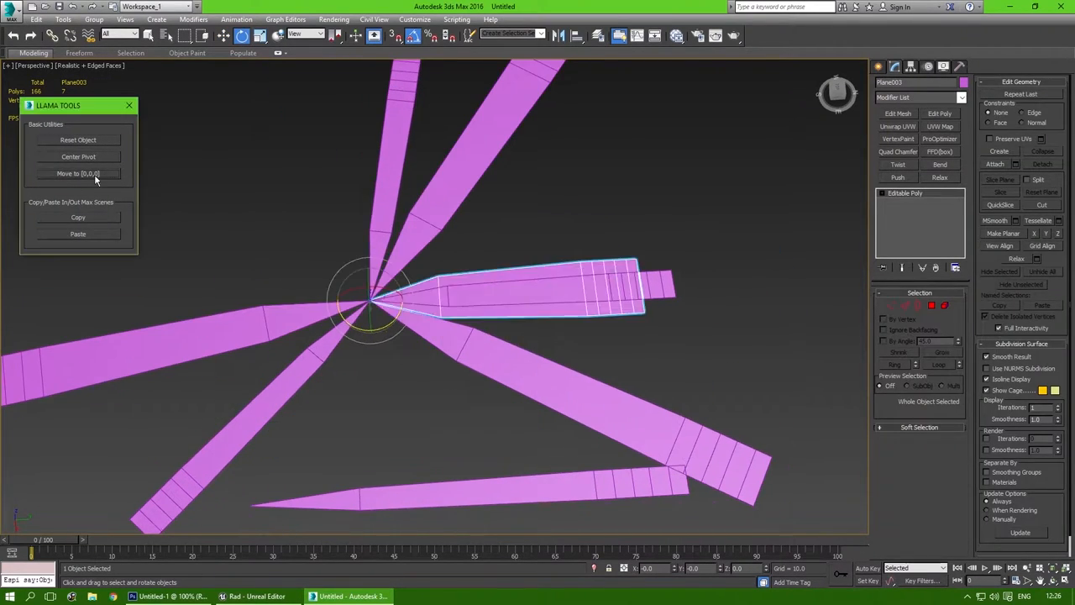
pyautogui.click(77, 173)
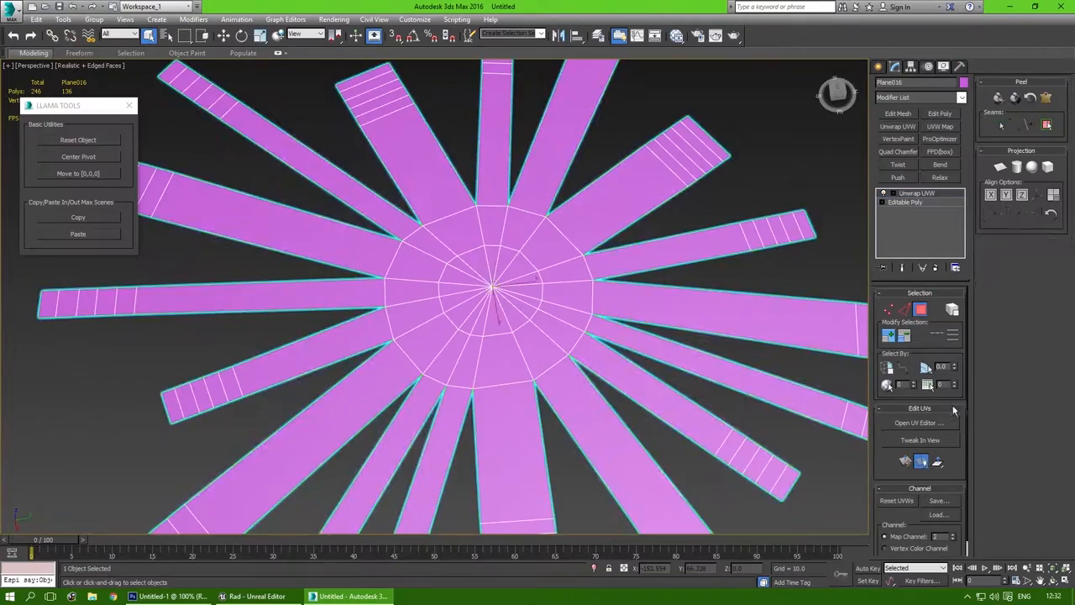
pyautogui.click(915, 422)
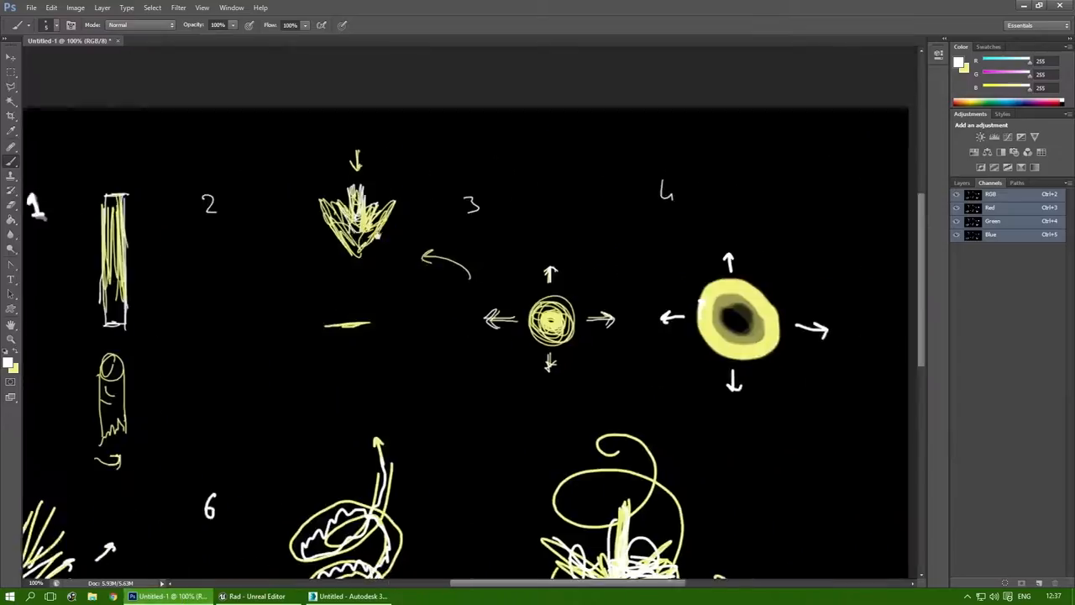
pyautogui.click(353, 596)
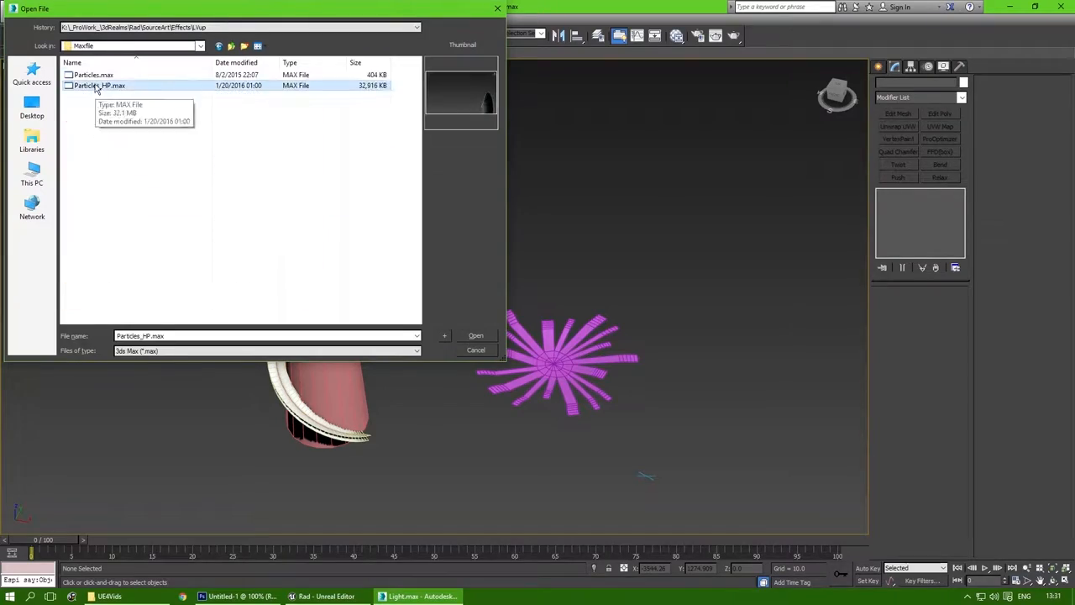
# - Export the light meshes as FBX and import them into VFX_BeamOLight/StaticMeshes
pyautogui.click(476, 335)
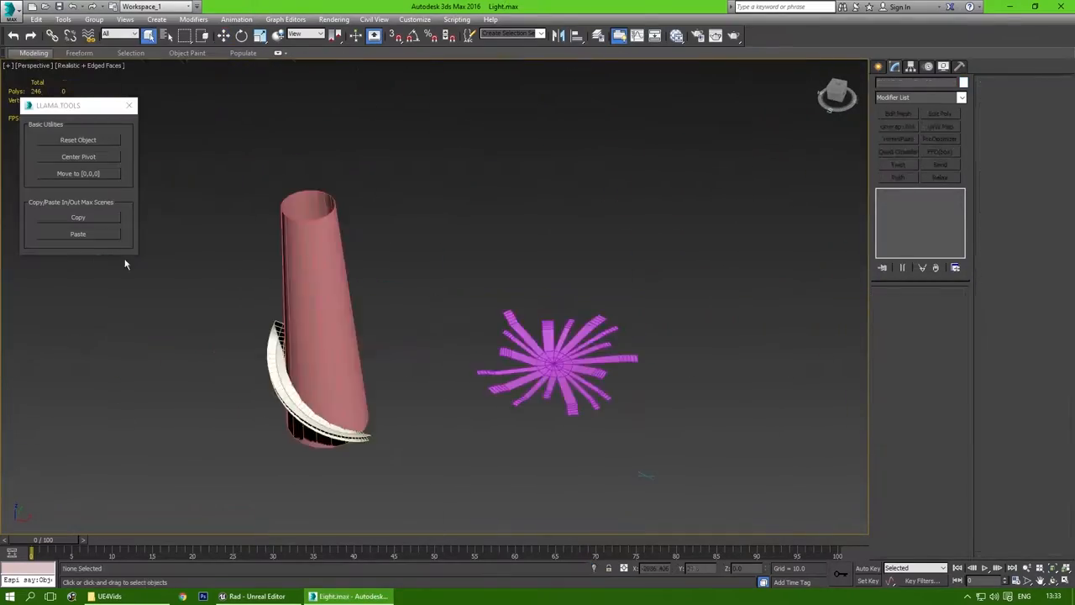
pyautogui.click(563, 357)
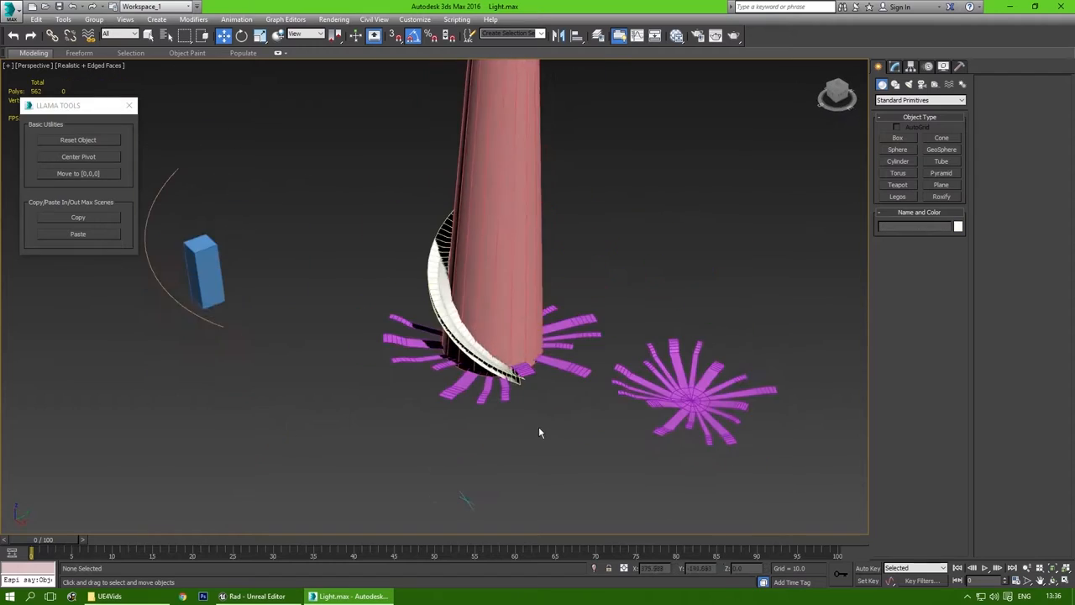
pyautogui.click(186, 596)
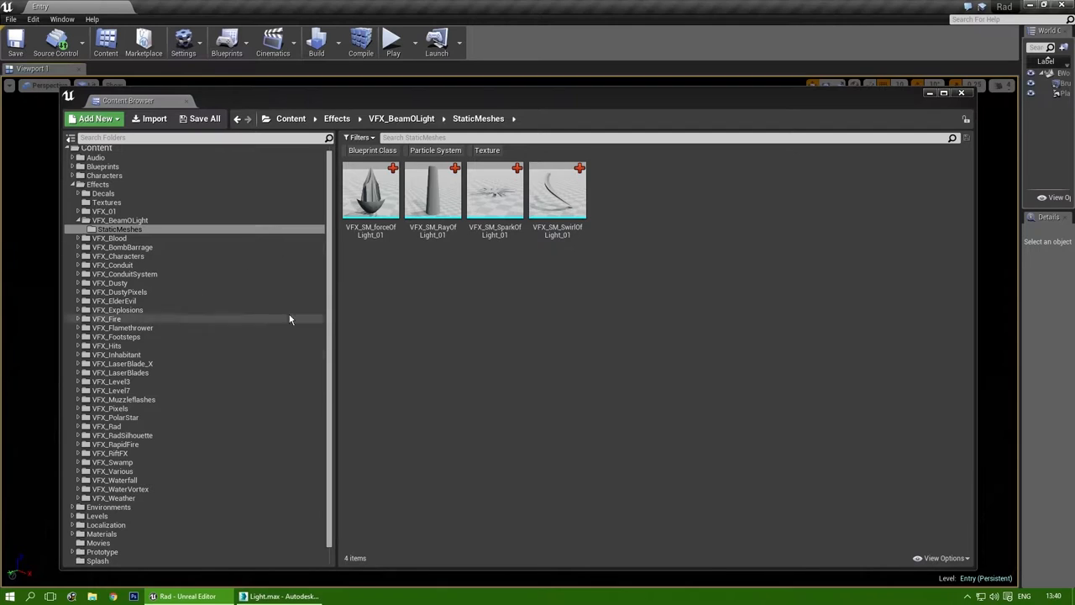
pyautogui.click(172, 597)
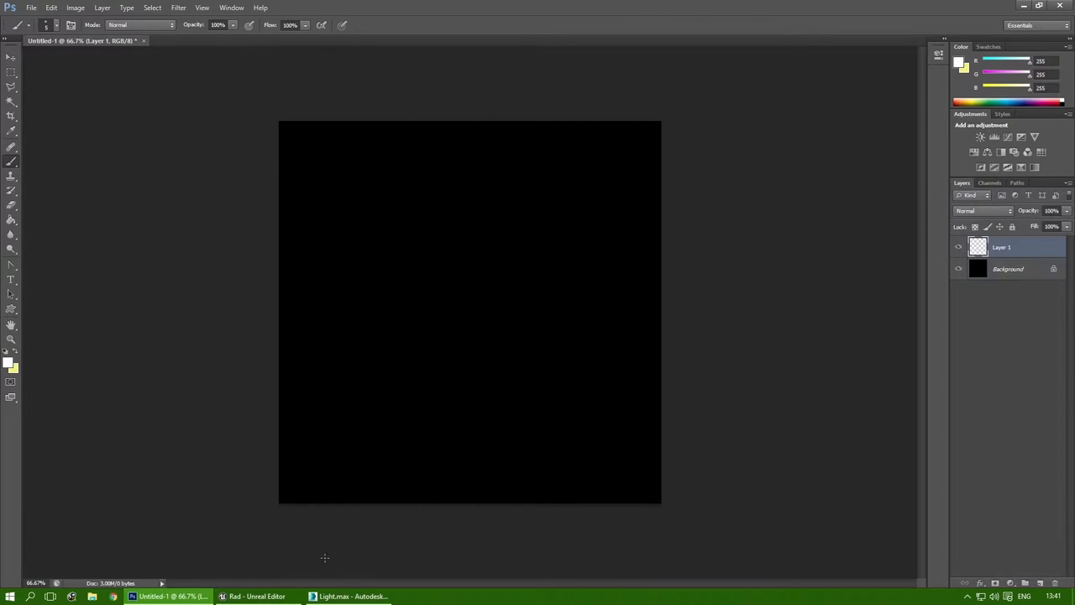
# - Paint light streaks with a chosen brush and motion-blur the bokeh layer at -90°
pyautogui.click(46, 24)
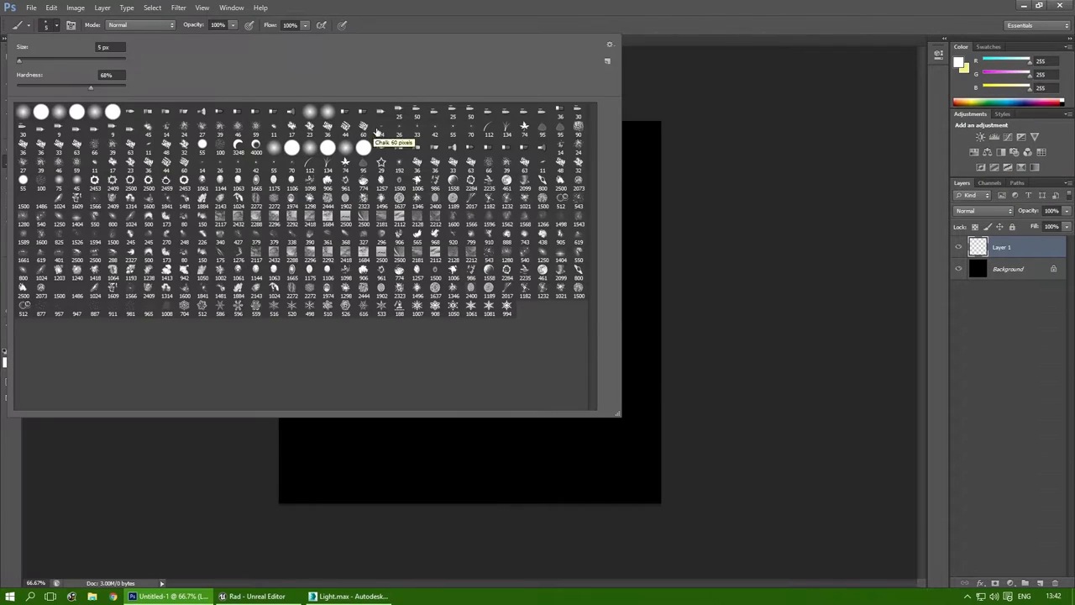
pyautogui.click(68, 120)
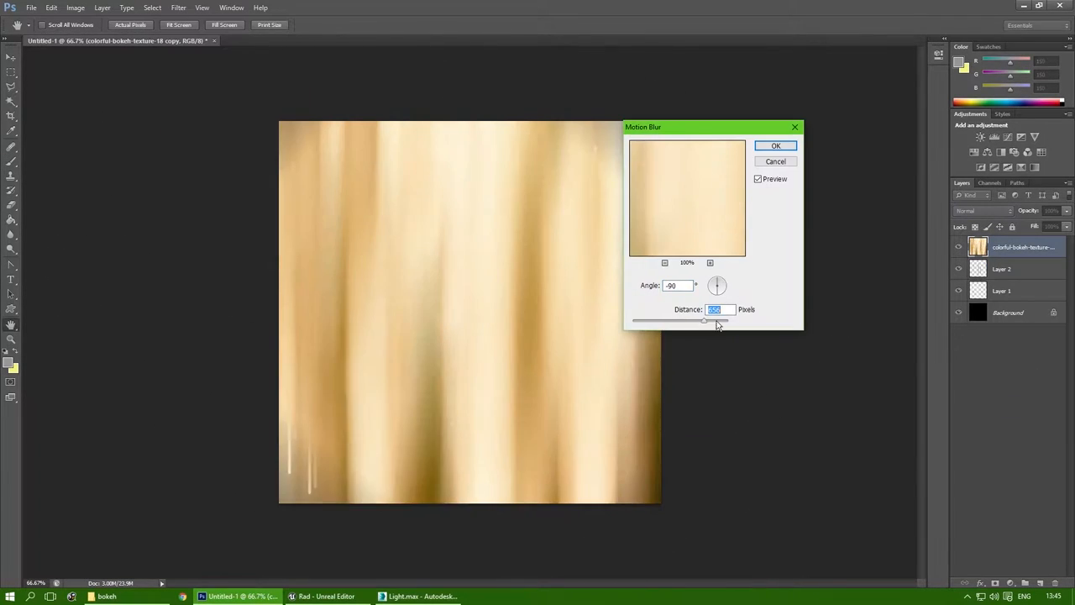
pyautogui.click(774, 145)
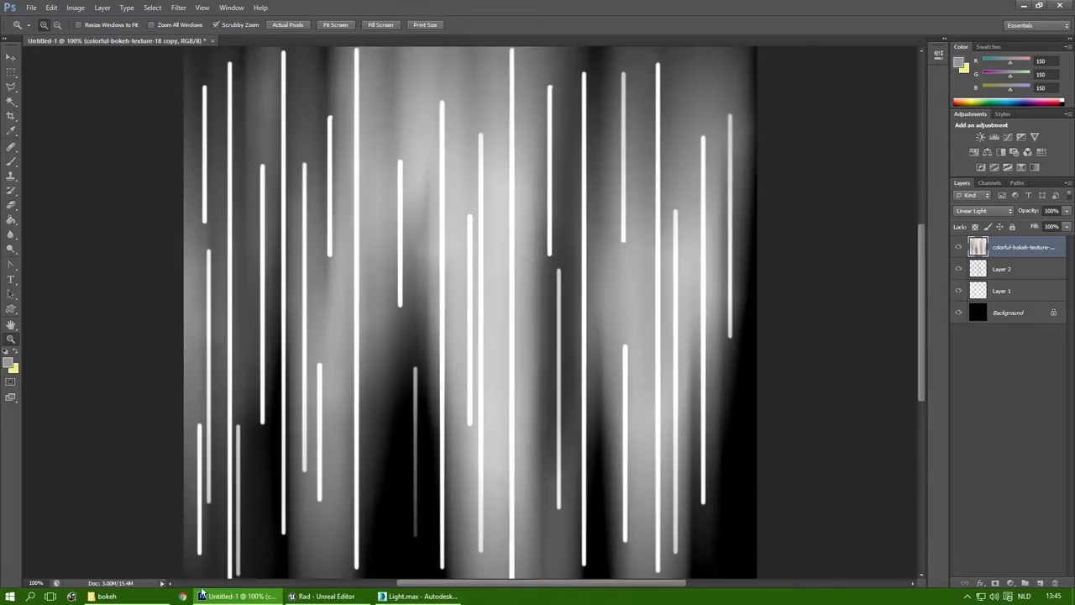
pyautogui.click(107, 596)
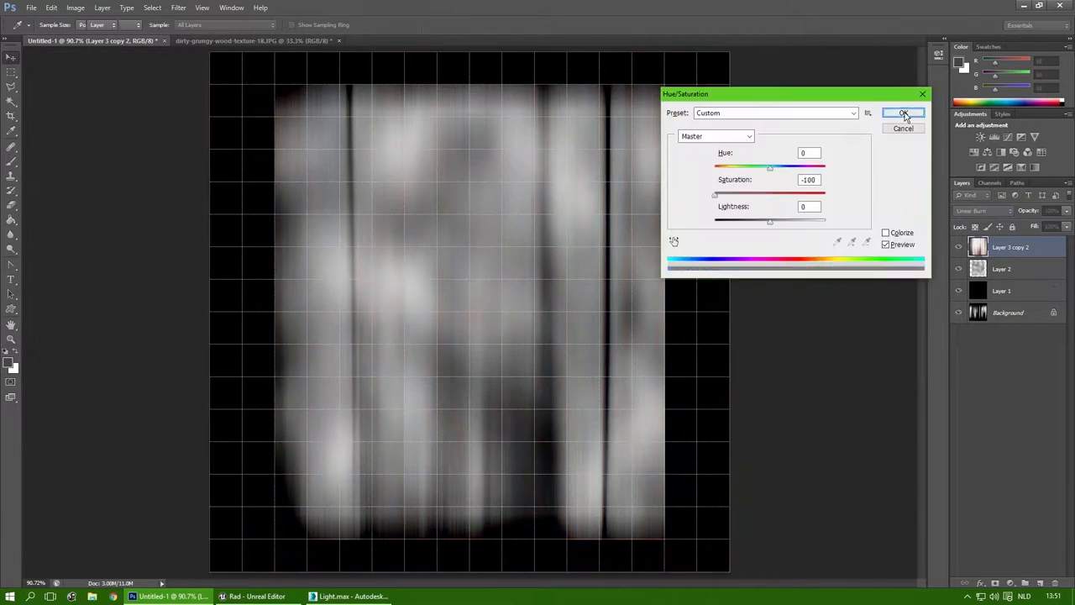
# - Apply Saturation -100 to the texture and add a noise filter to the beam layer
pyautogui.click(903, 113)
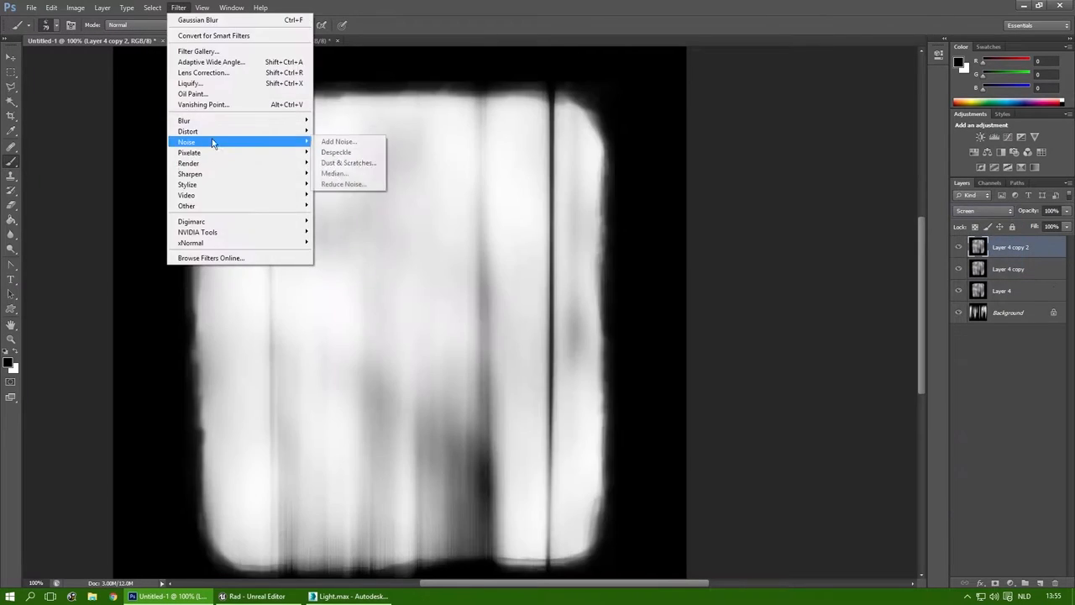
pyautogui.click(345, 596)
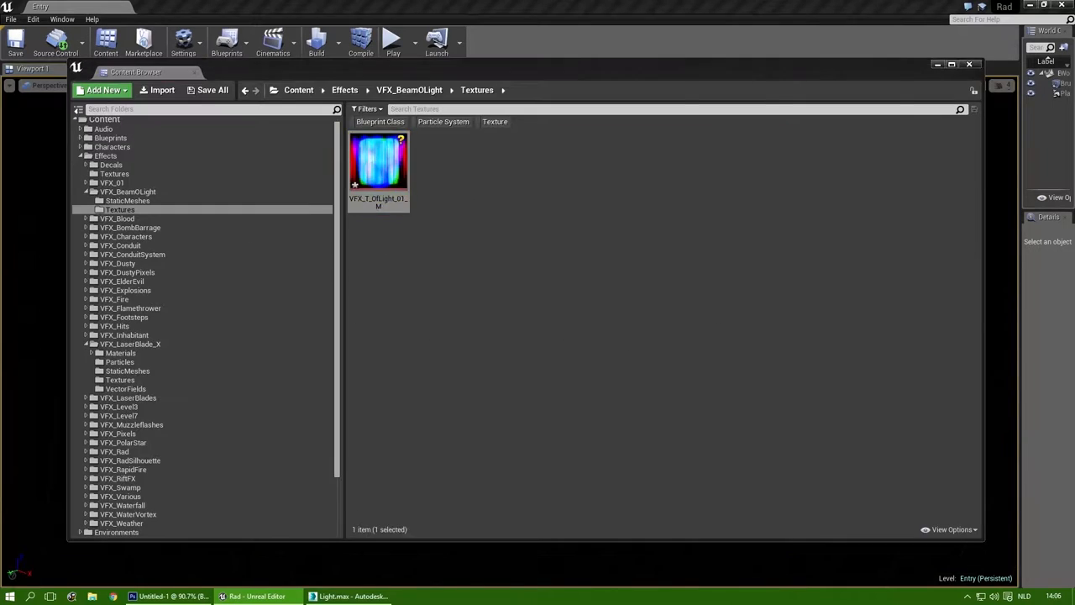
# - Add a LinearGradient node and a warm yellow Constant3Vector to M_BeamOfLight_01
pyautogui.click(120, 200)
pyautogui.write('gr')
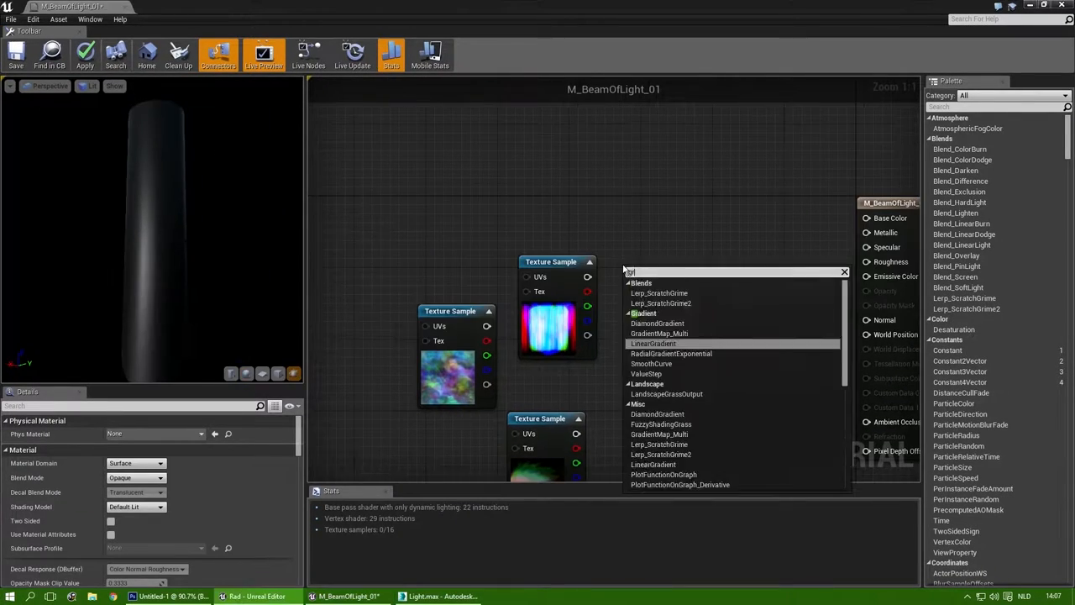
pyautogui.click(654, 343)
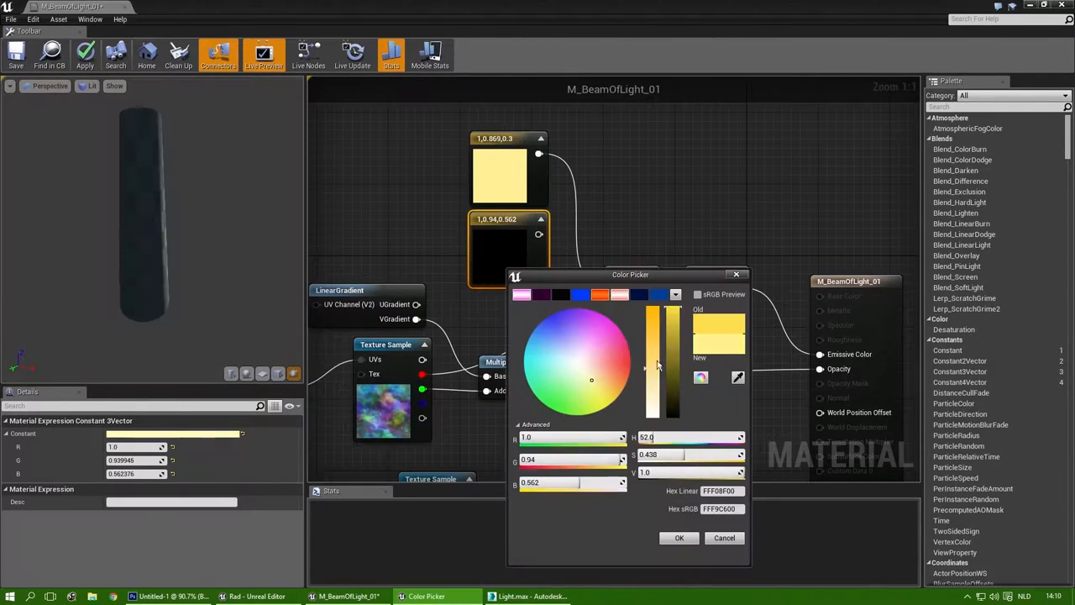
pyautogui.click(680, 538)
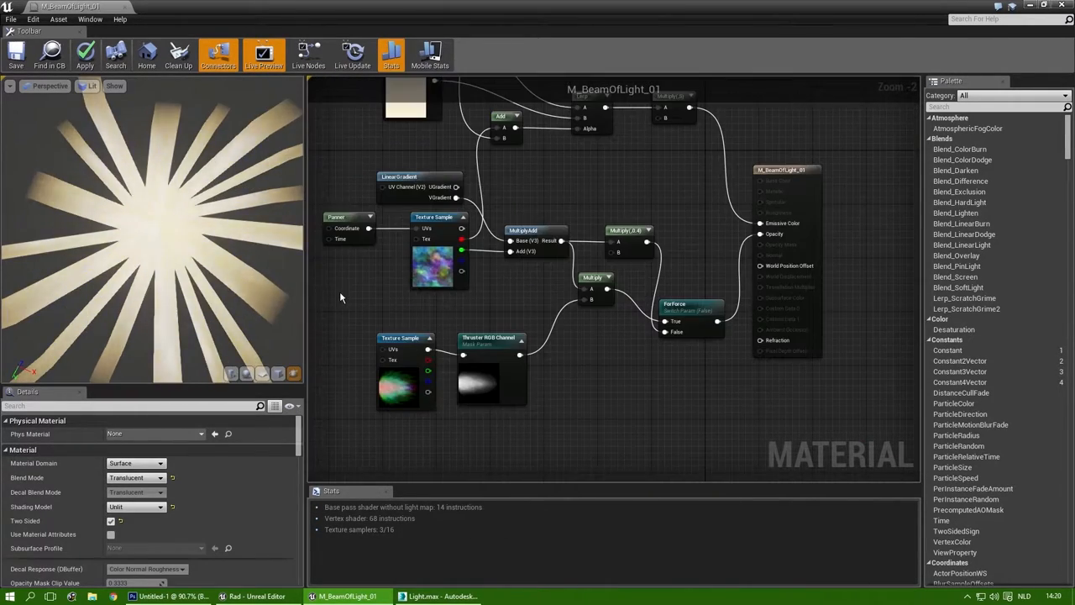
# - Add a UV texture-coordinate node to the beam material via node search
pyautogui.click(689, 317)
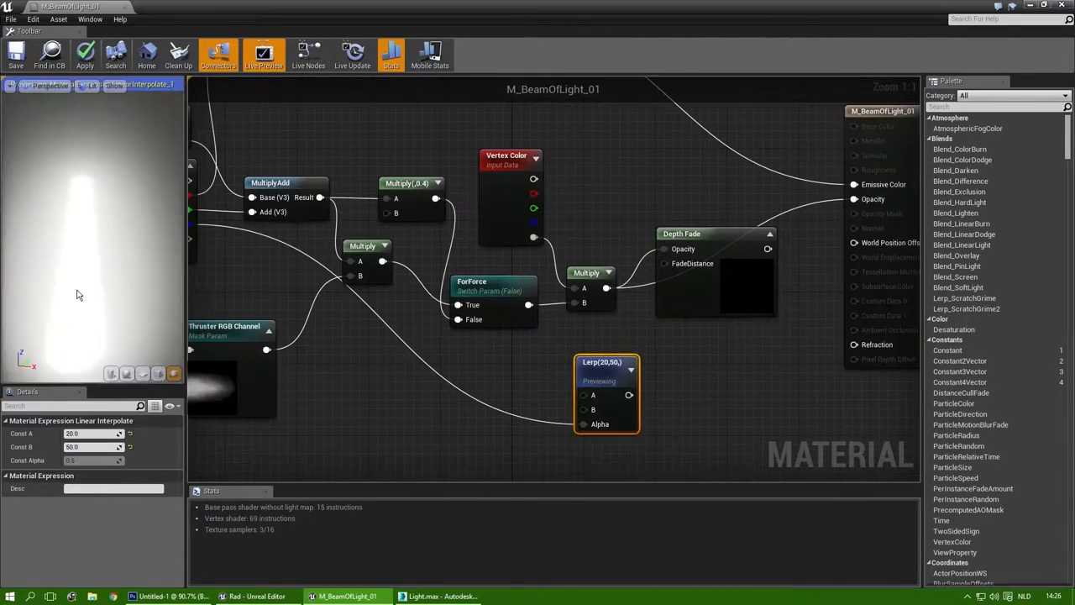
pyautogui.rightClick(546, 254)
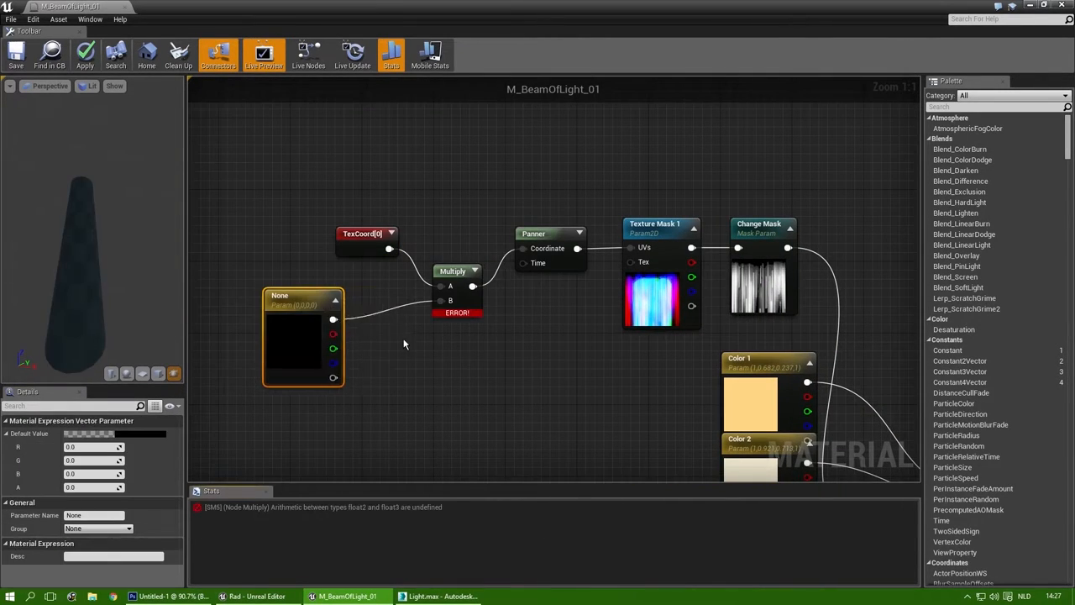
pyautogui.write('UV')
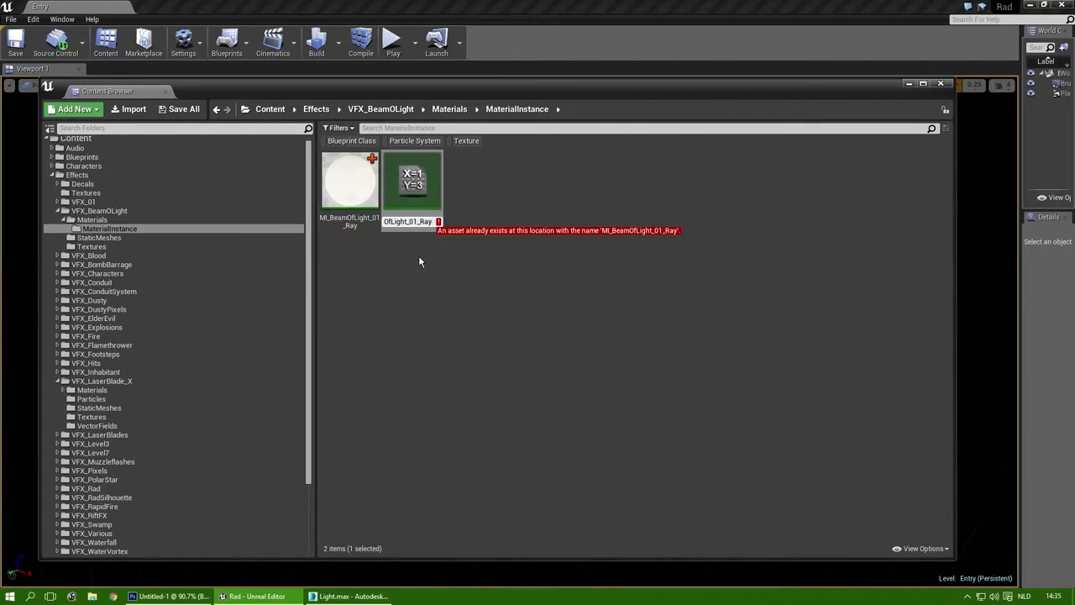
# - Rename the duplicated copy of MI_BeamOfLight_01_Ray in the MaterialInstance folder
pyautogui.doubleClick(412, 181)
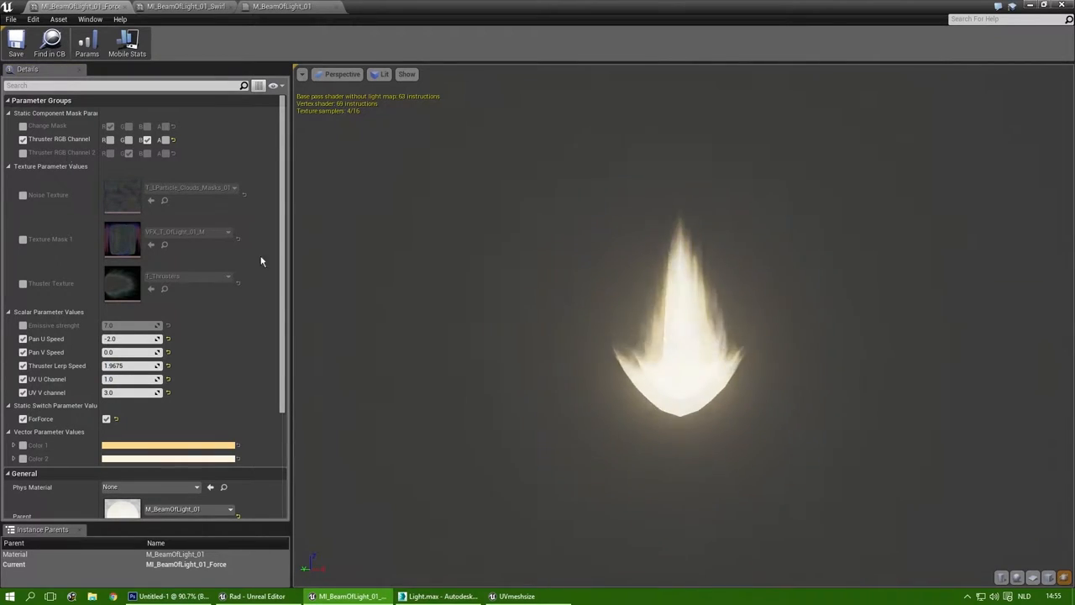
# - Set Pan U Speed -2.0 and UV V channel 3.0 on MI_BeamOfLight_01_Force
pyautogui.click(22, 152)
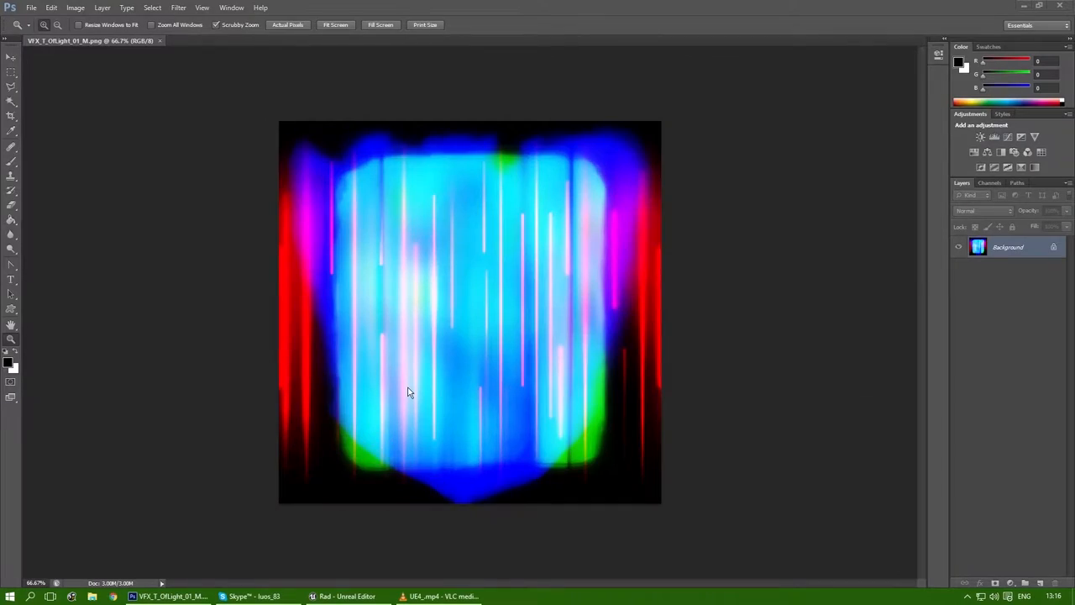
# - Create a new texture document, enlarge the canvas to 2048, and make a clipboard-sized copy
pyautogui.click(31, 8)
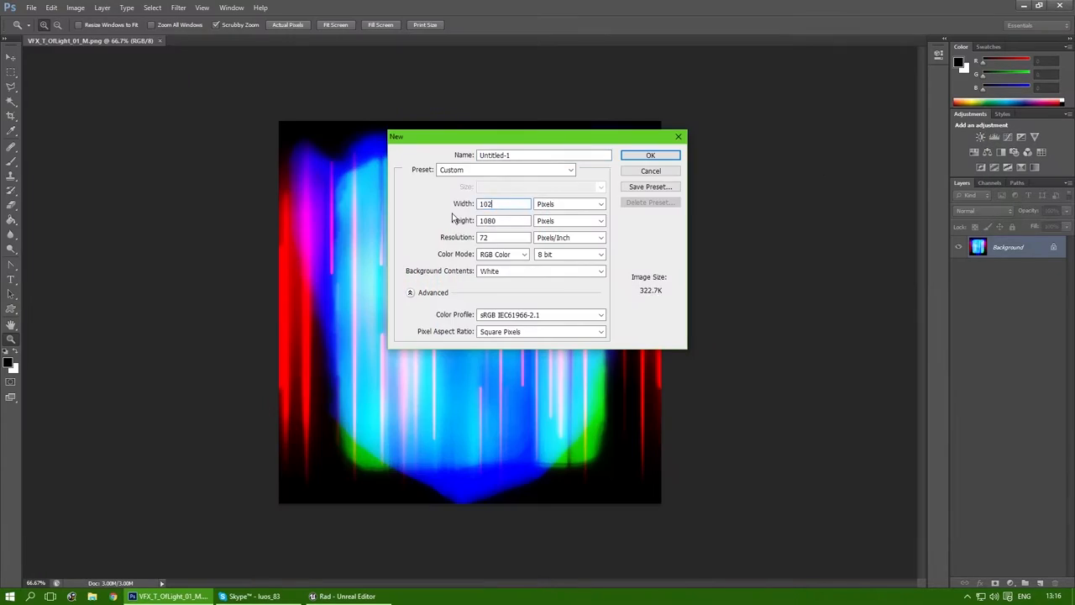
pyautogui.click(650, 154)
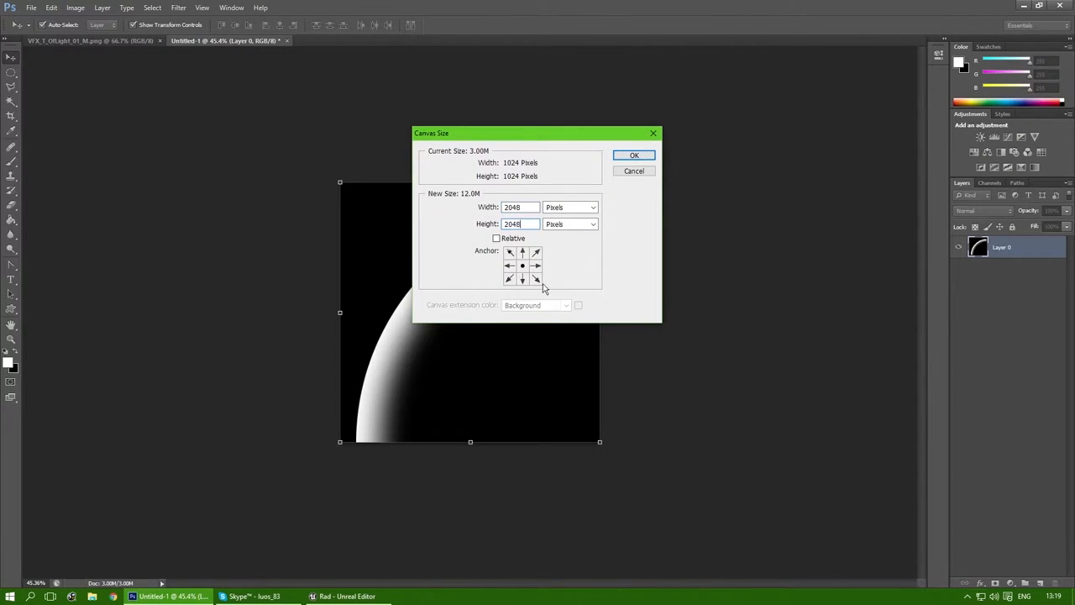
pyautogui.click(634, 154)
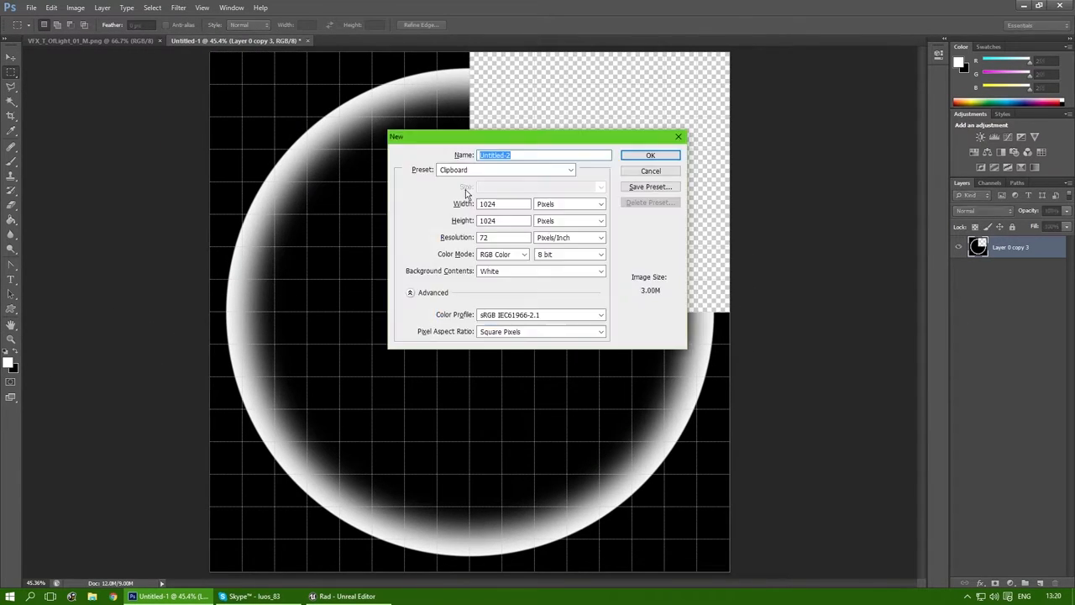
pyautogui.click(650, 155)
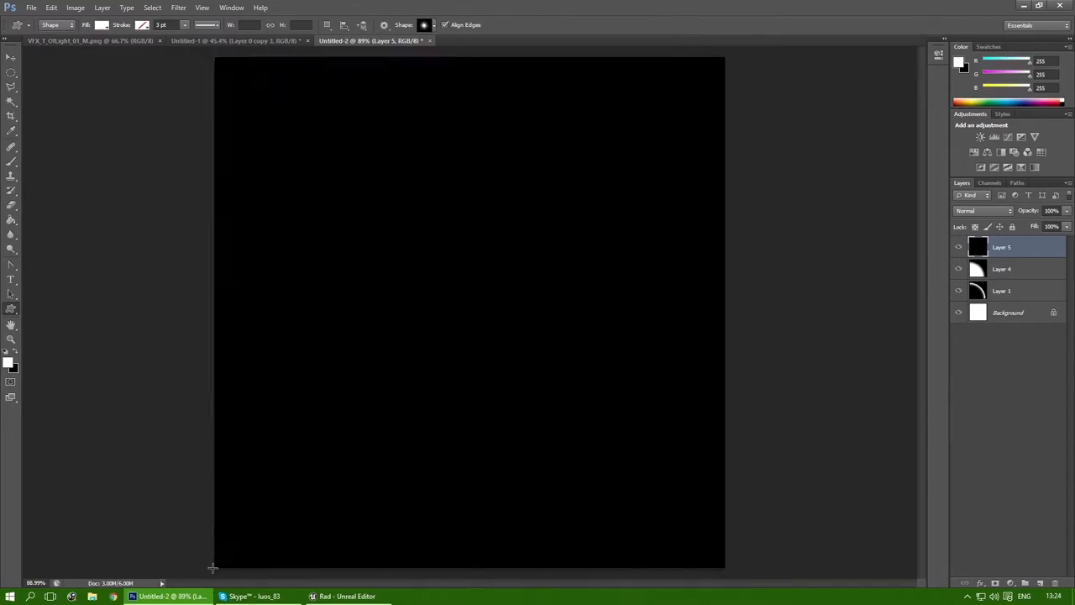
# - Crop the soft glow texture and select the spark-ray layer
pyautogui.click(424, 24)
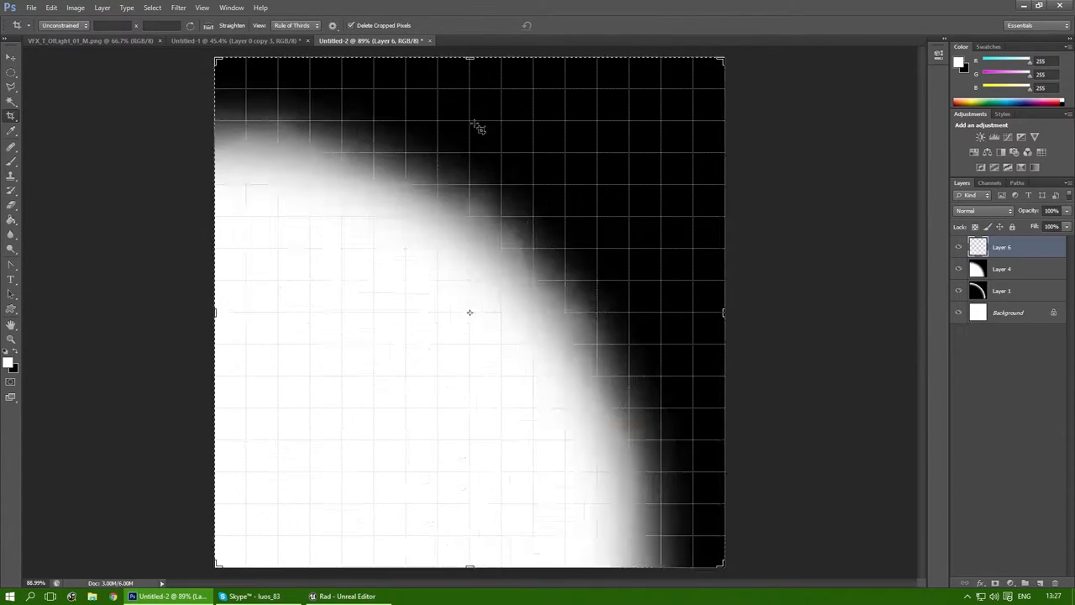
pyautogui.click(237, 40)
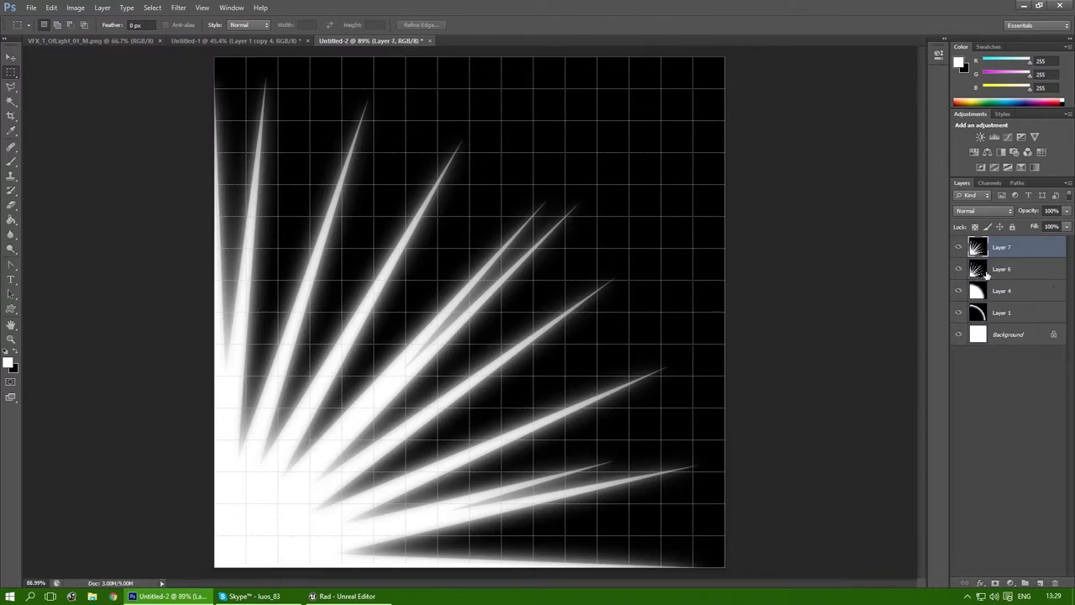
pyautogui.click(990, 182)
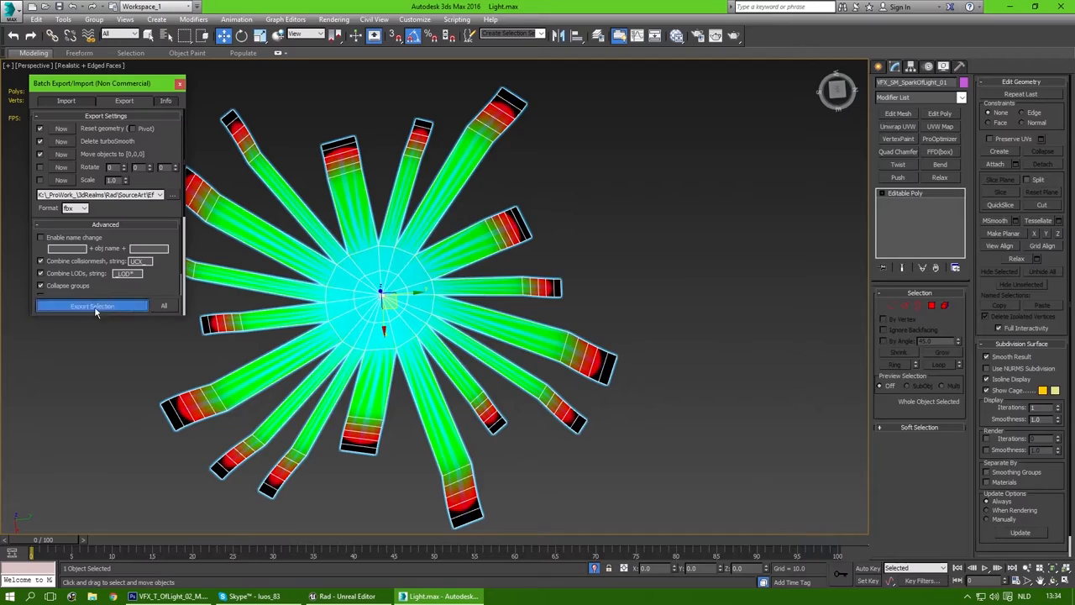
# - Export the selected spark ring mesh as FBX from Batch Export
pyautogui.click(346, 596)
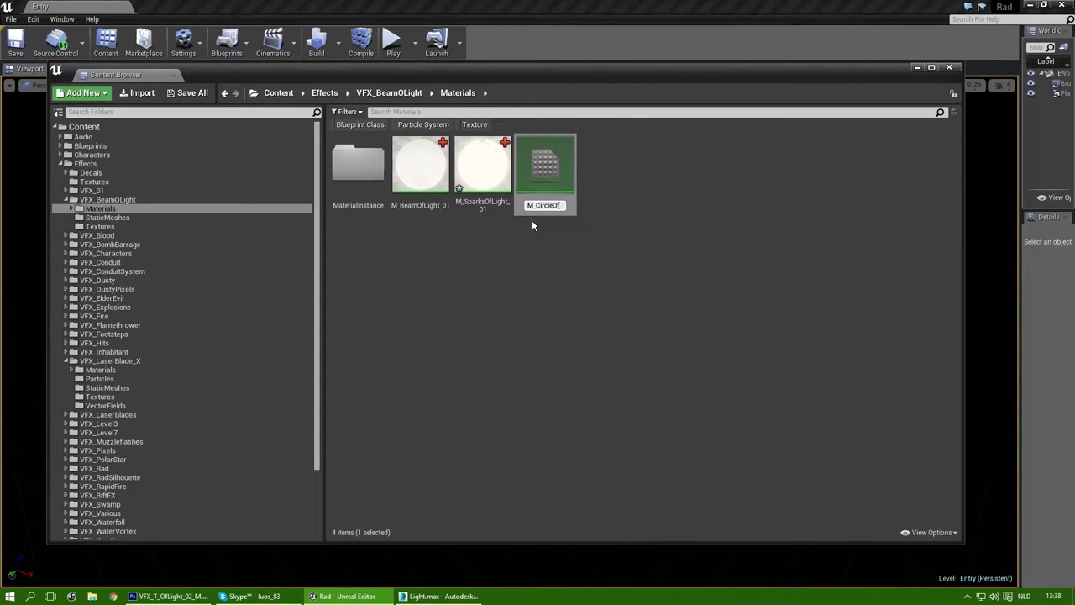
# - Open the new circle material for editing
pyautogui.doubleClick(543, 167)
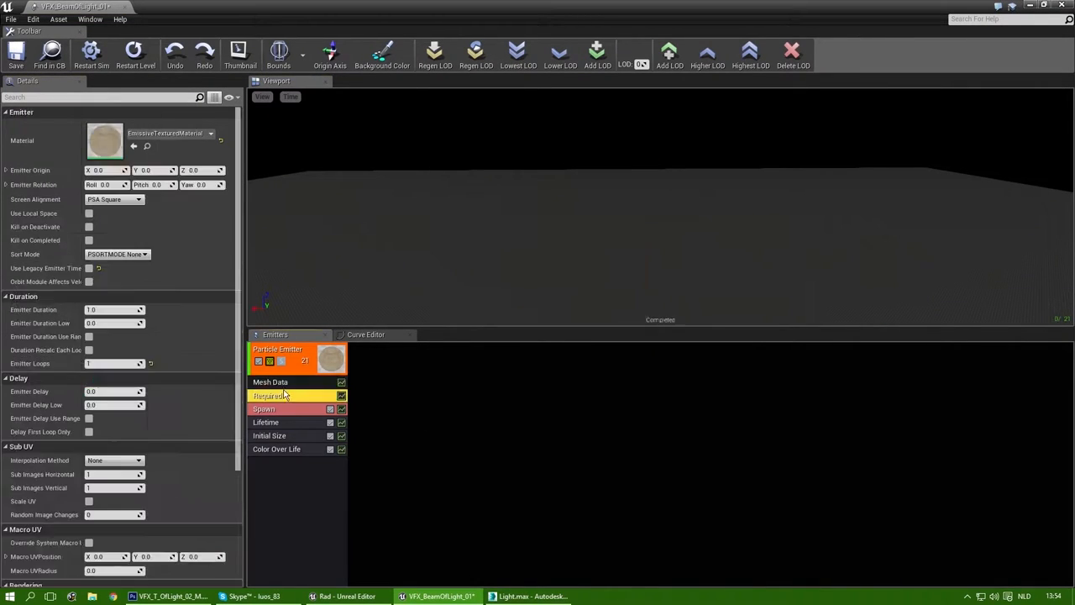
# - Set RayBeam's initial size and Size By Life curve points, and import SM_RayOfLight_01
pyautogui.click(270, 435)
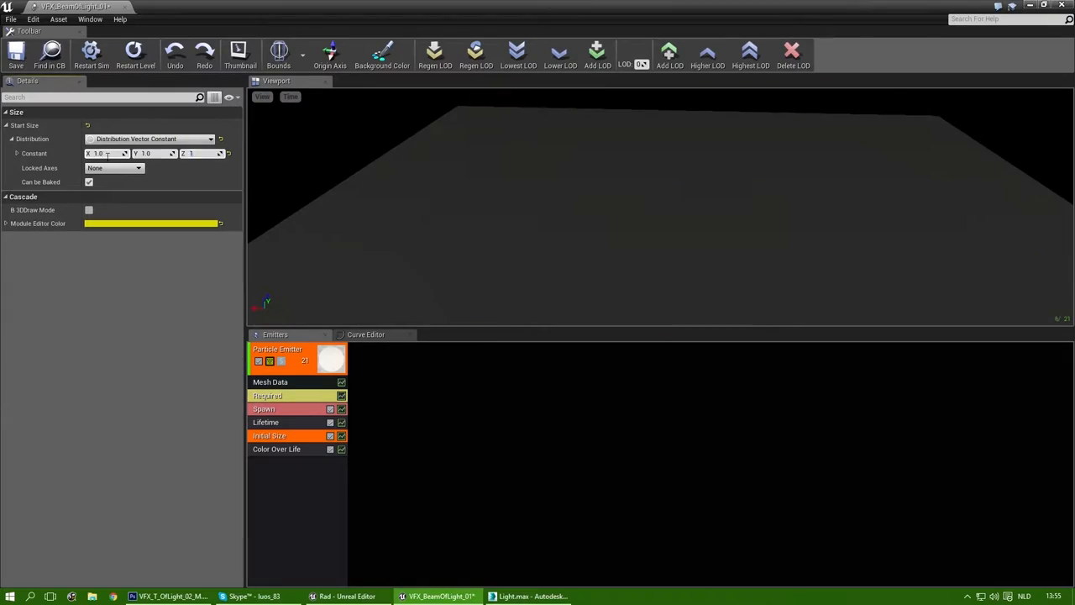
pyautogui.click(534, 595)
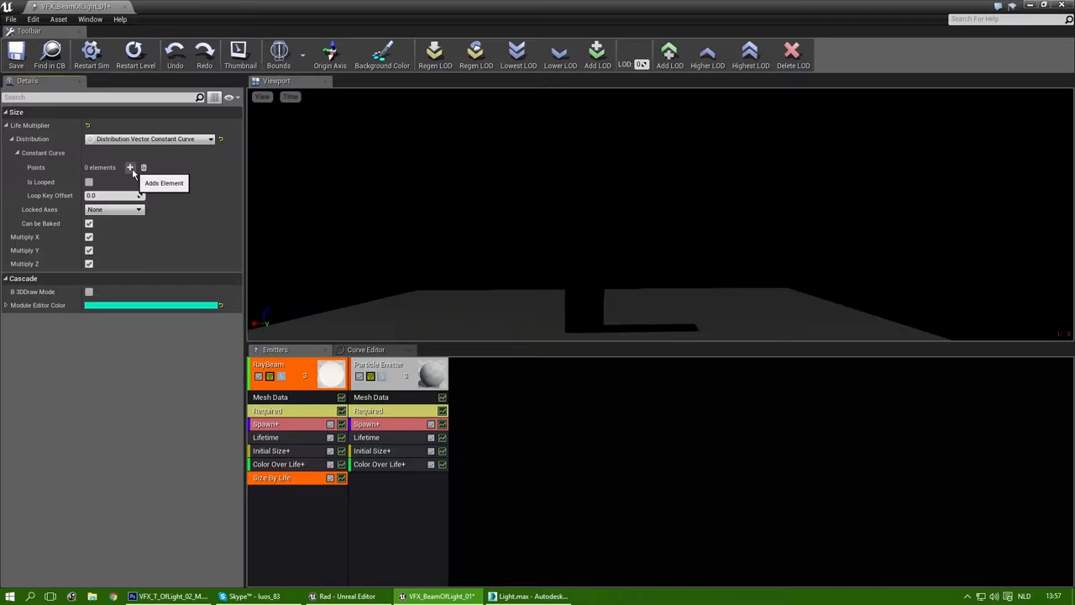
pyautogui.click(130, 167)
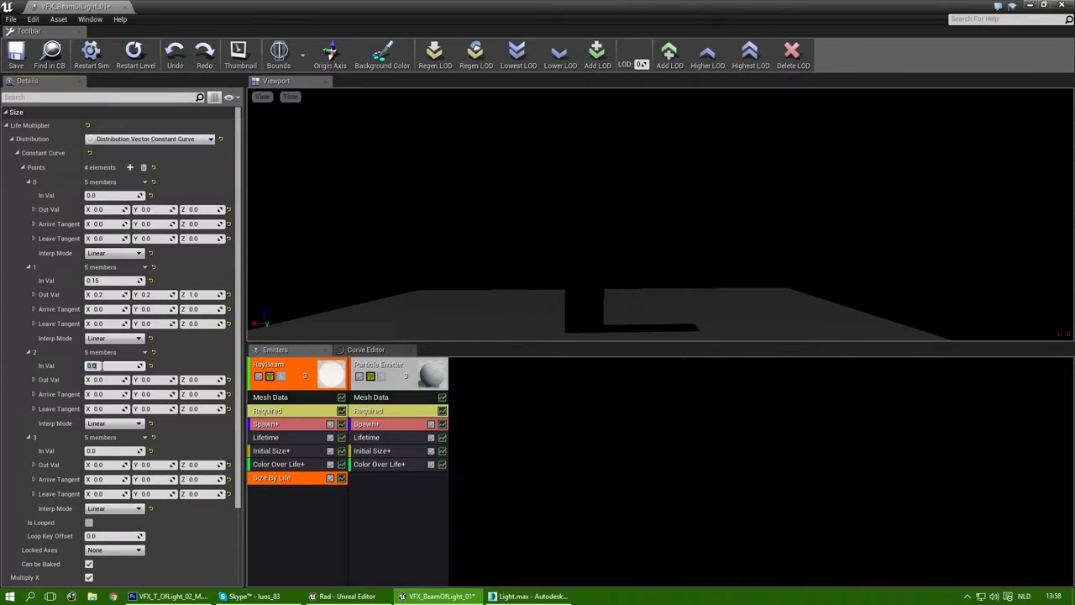
pyautogui.click(531, 597)
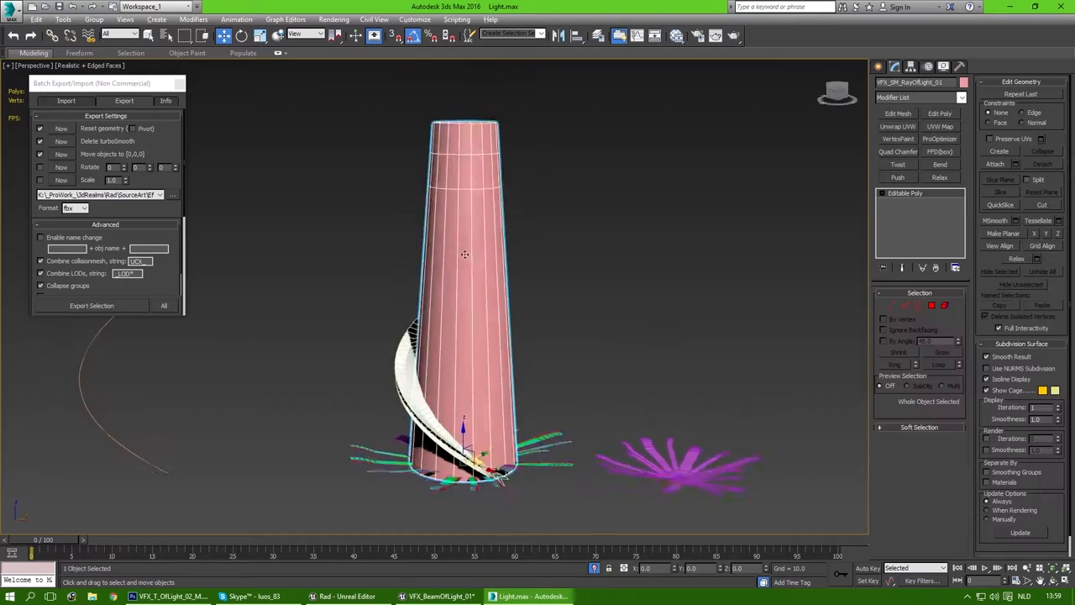
pyautogui.click(438, 597)
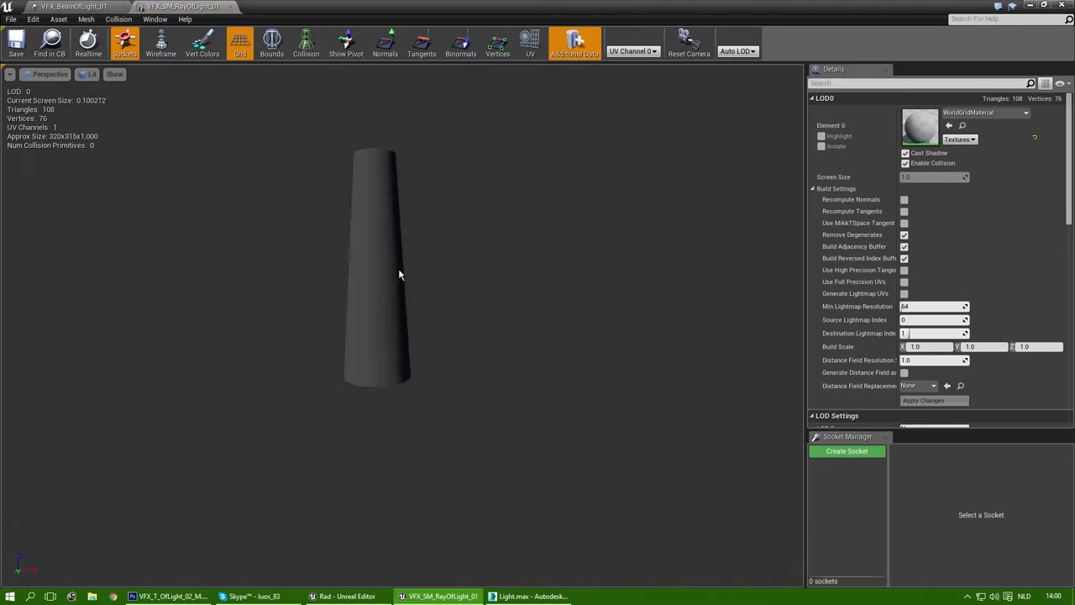
pyautogui.click(529, 596)
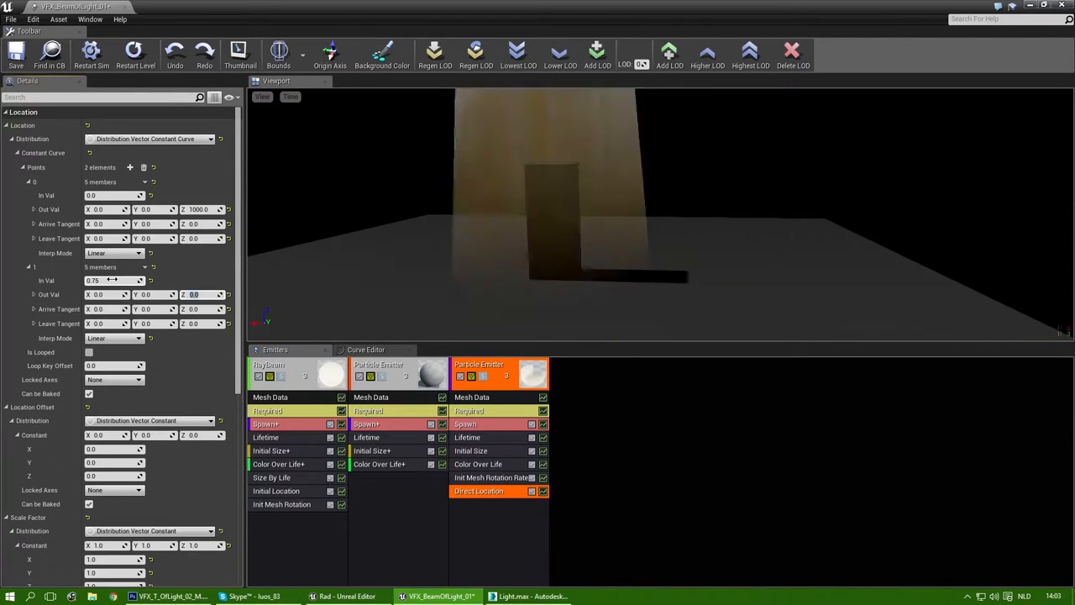
# - Give the third emitter a Size By Life curve and 0.65 lifetime, then restart the preview
pyautogui.click(473, 504)
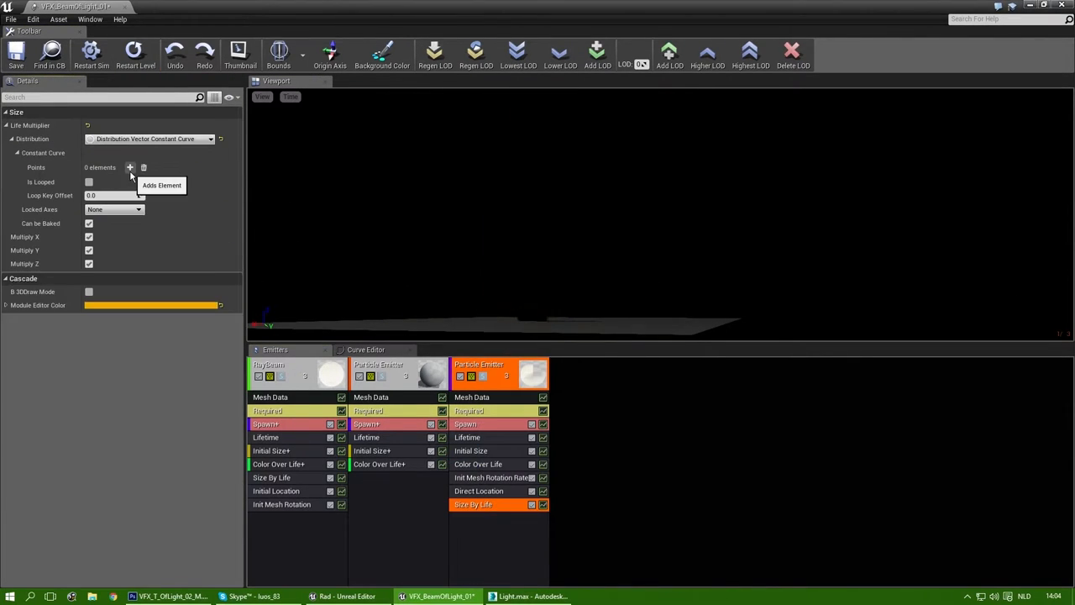
pyautogui.click(129, 167)
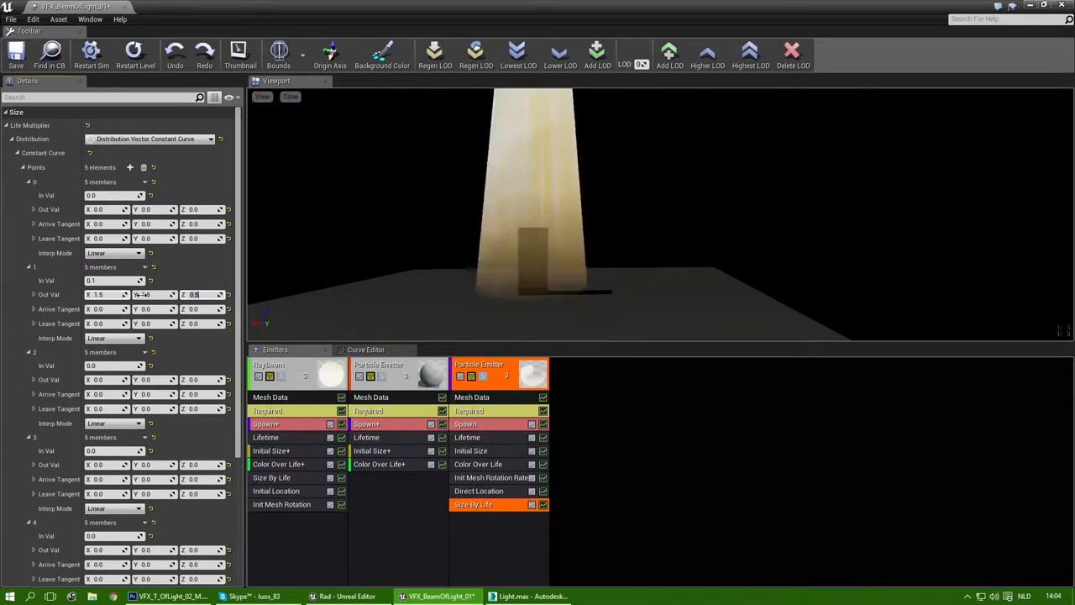
pyautogui.click(136, 52)
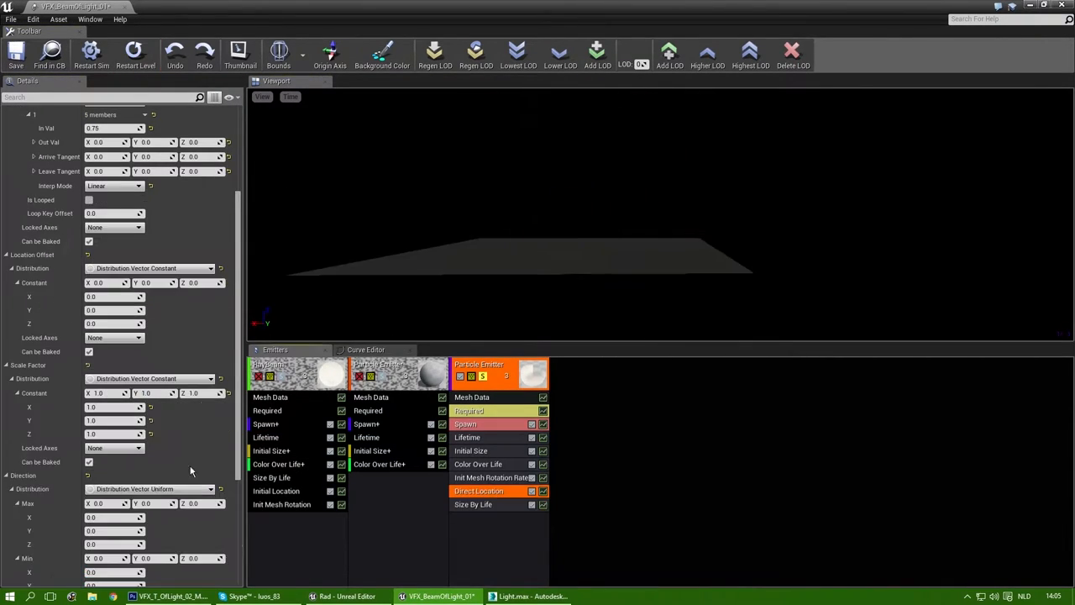
pyautogui.click(467, 437)
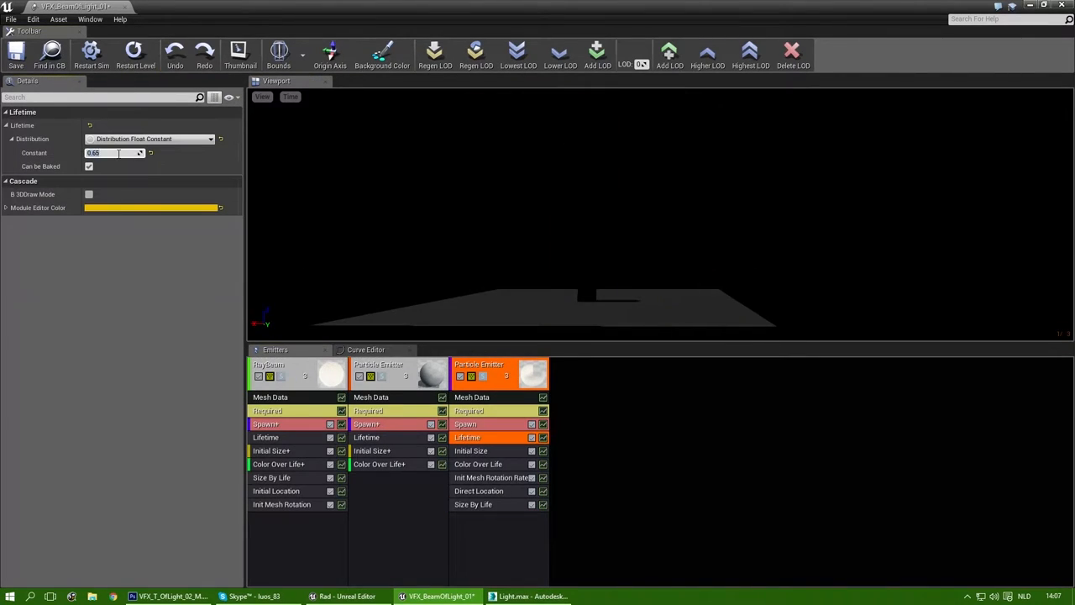
pyautogui.click(135, 54)
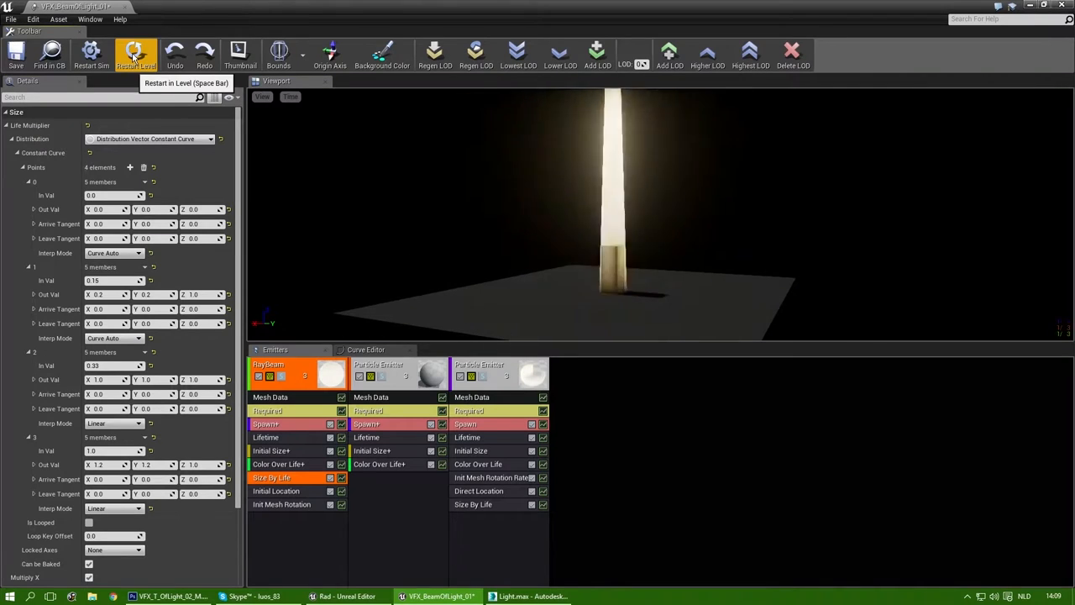
pyautogui.click(135, 52)
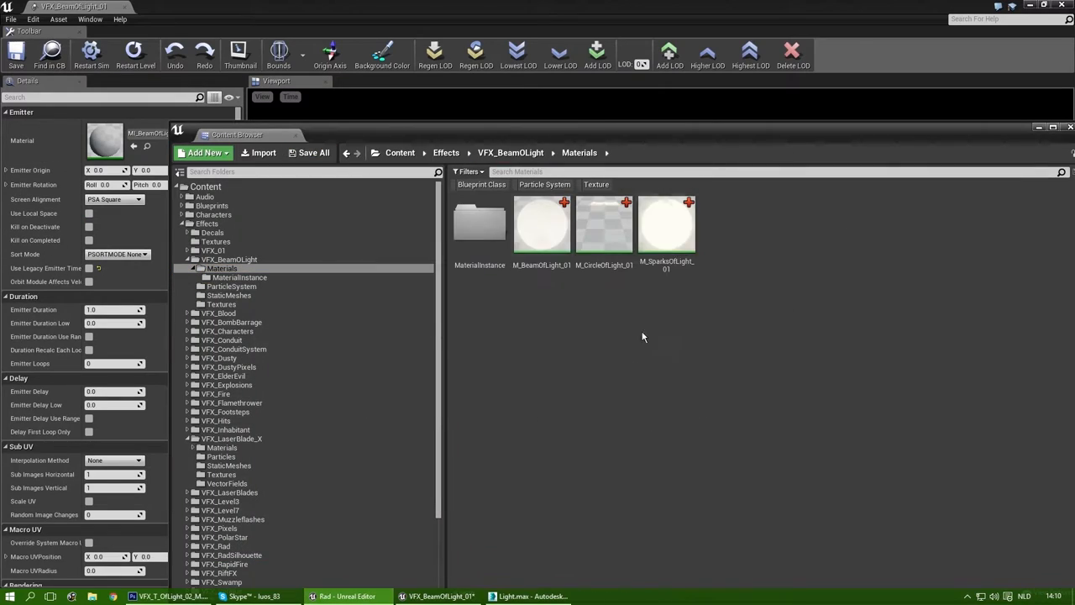
# - Duplicate the Top Ring emitter, review its size over life, and replay the effect
pyautogui.click(240, 278)
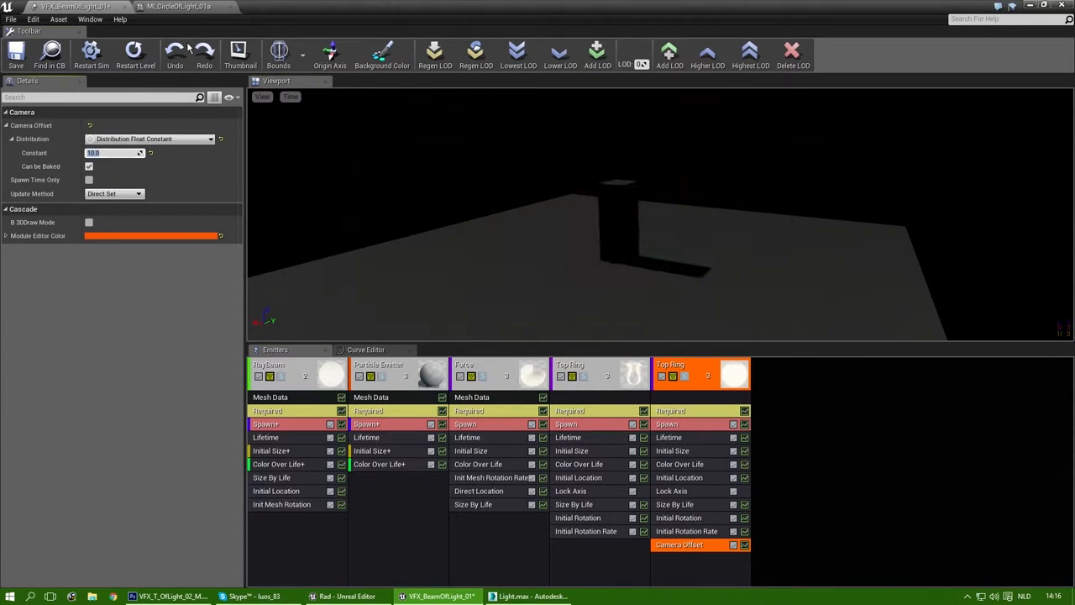
pyautogui.click(674, 504)
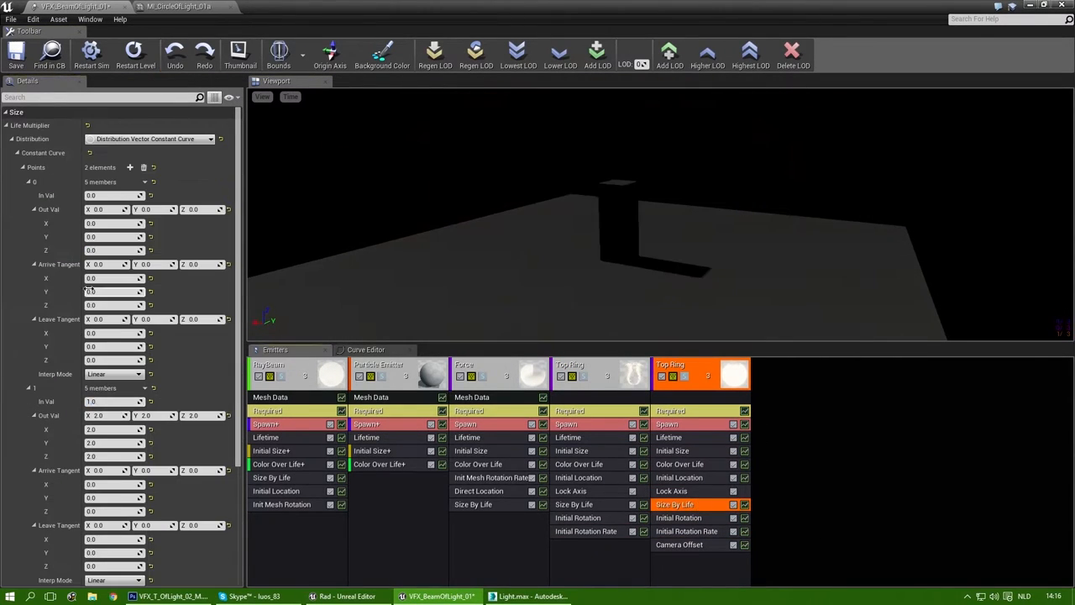
pyautogui.click(136, 54)
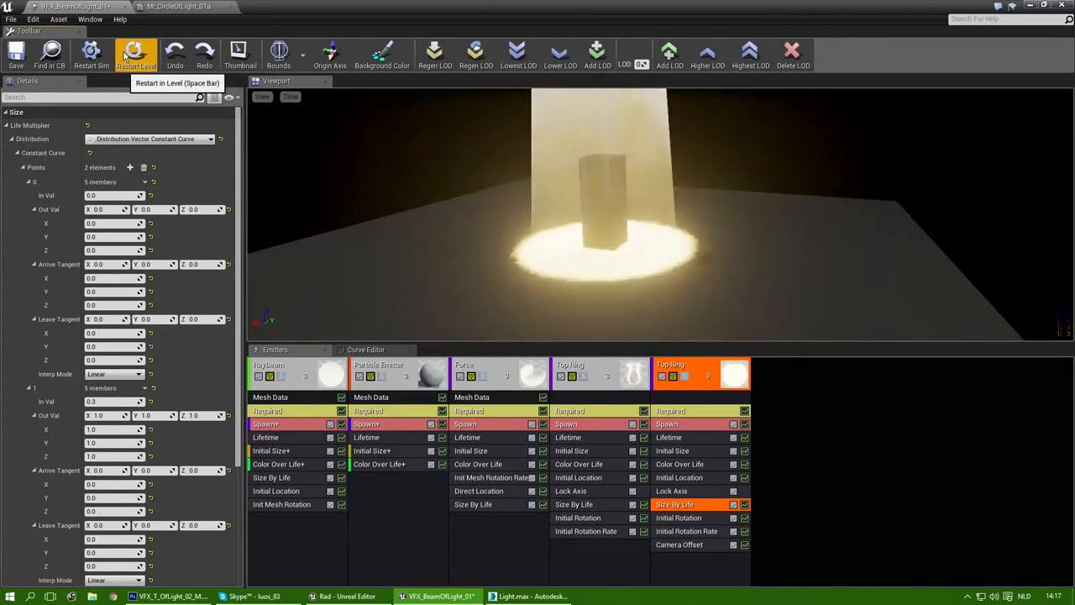
pyautogui.click(386, 7)
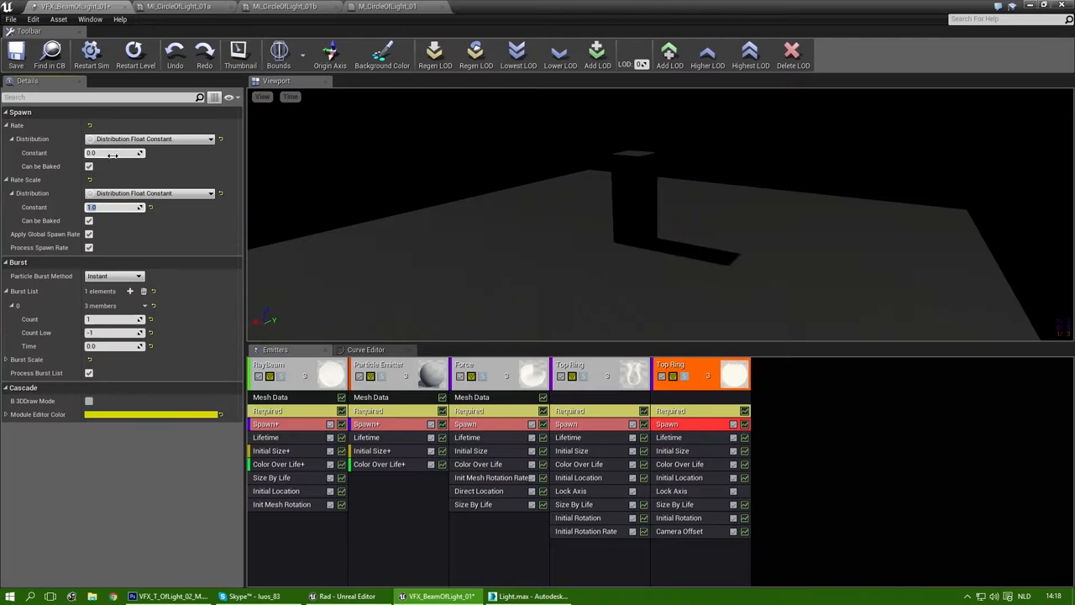
# - Set Top Ring spawn rate and lifetime, plus Spark Ring Emitter Delay 0.45 and duration
pyautogui.click(135, 54)
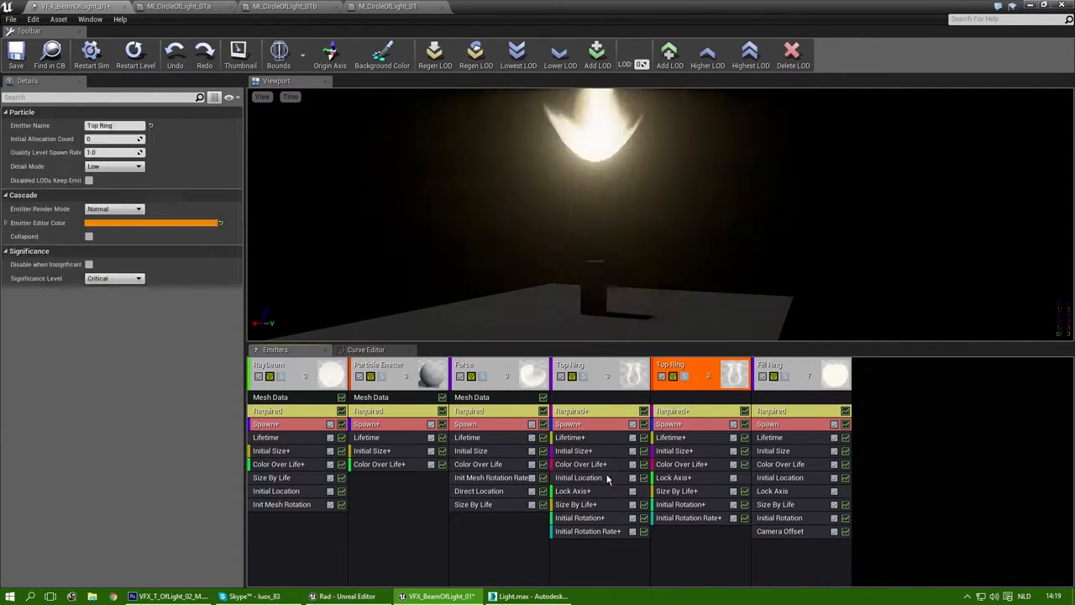
pyautogui.click(669, 437)
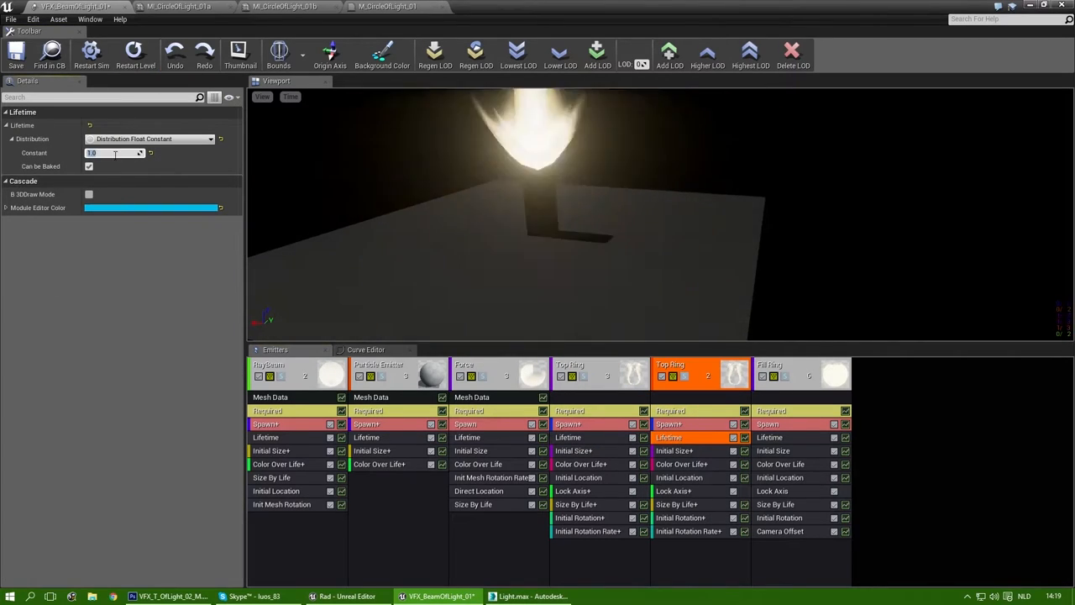
pyautogui.click(676, 504)
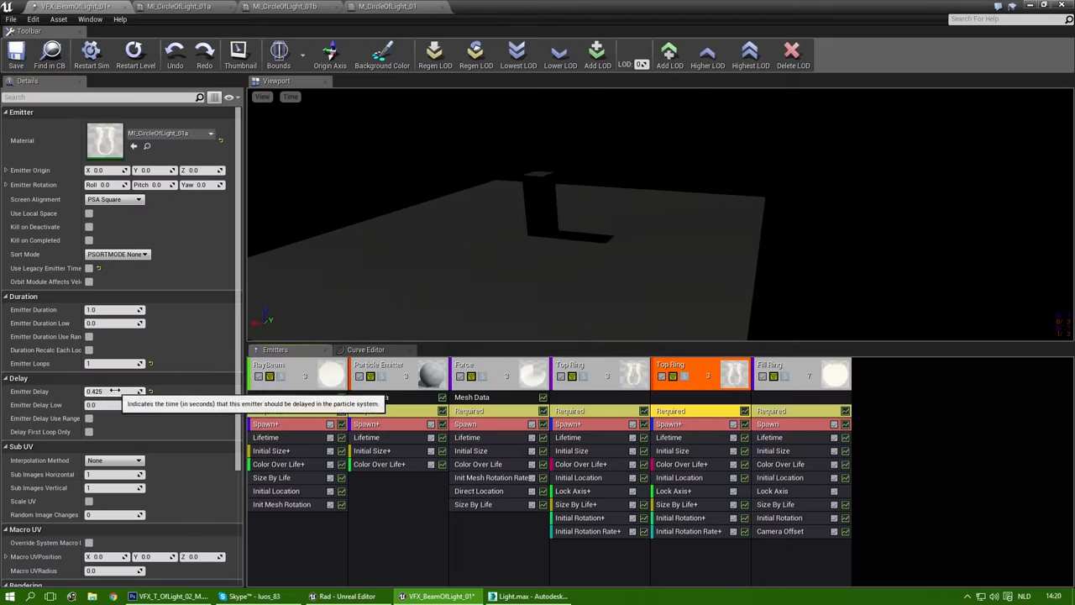
pyautogui.click(902, 369)
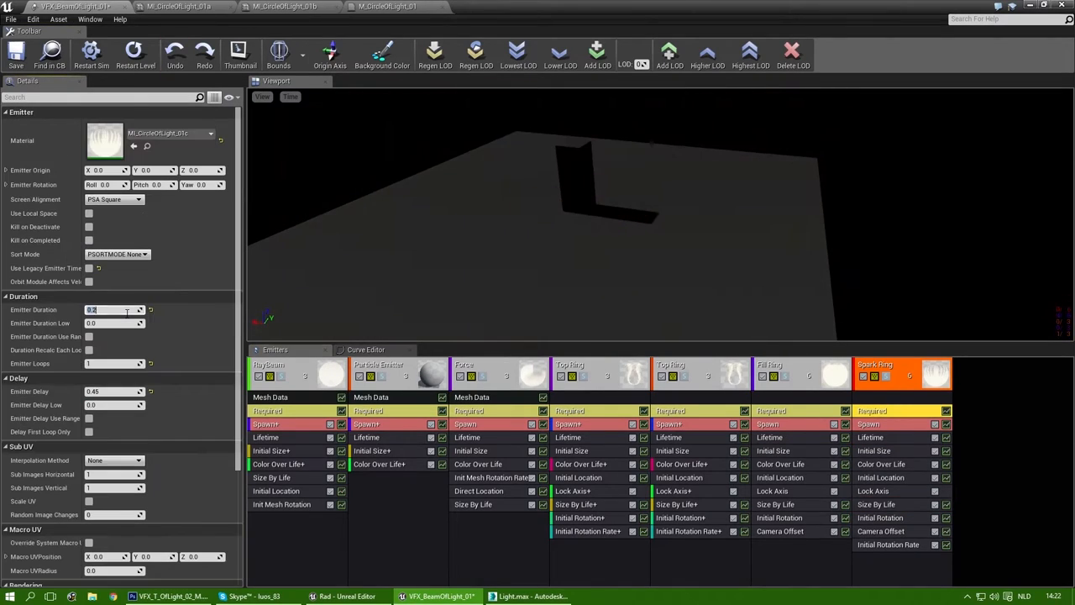
pyautogui.click(135, 54)
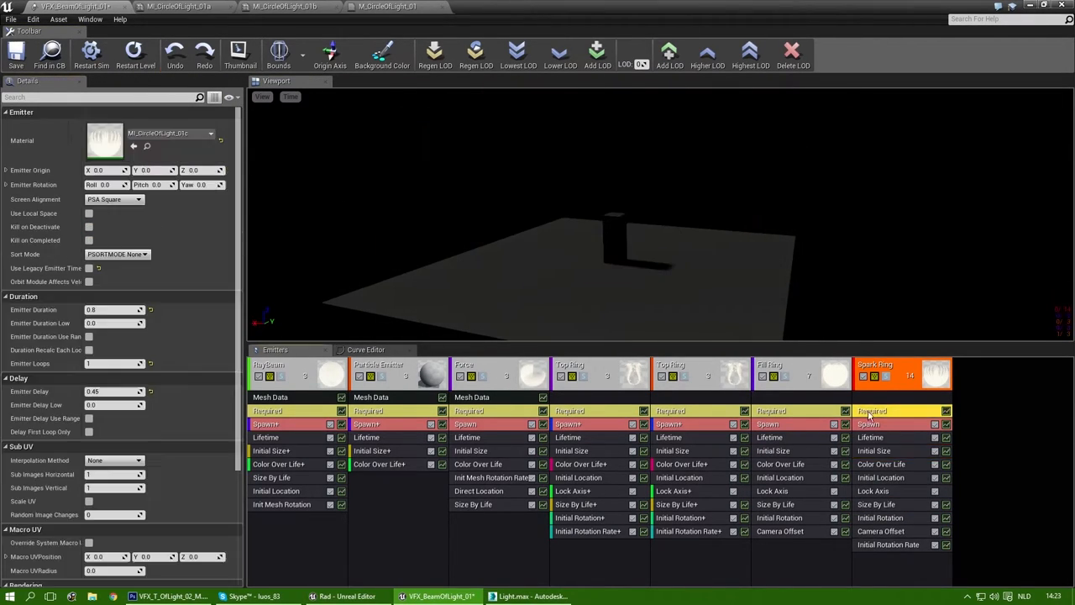
# - Open the Spark Ring emitter's settings
pyautogui.click(871, 437)
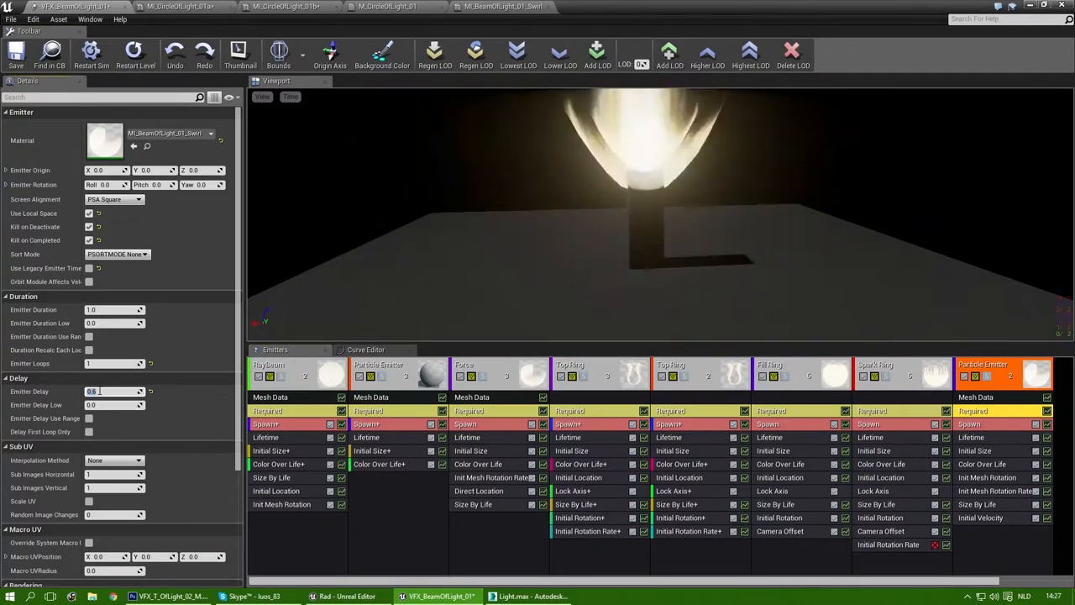
# - Set the swirl start delay, select duplicated Swirl1, and open the second Spark Ring's size over life
pyautogui.click(980, 517)
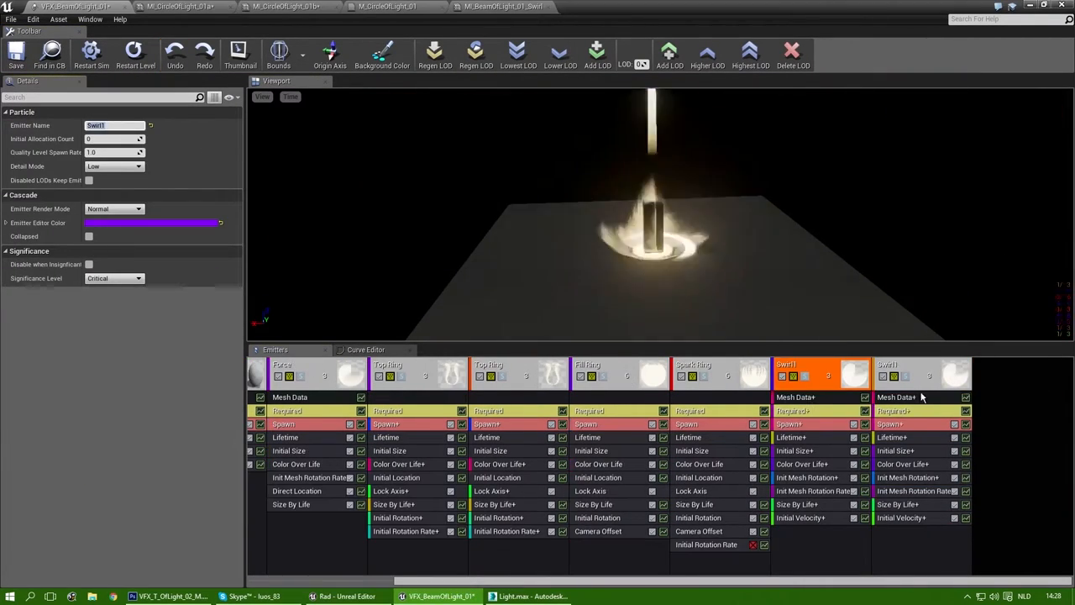
pyautogui.click(895, 397)
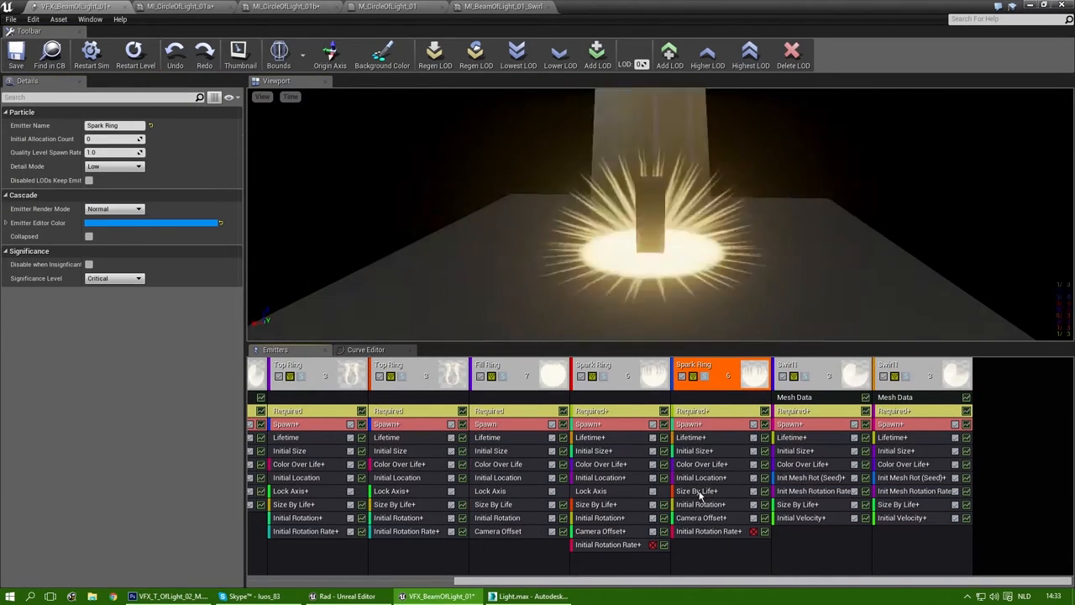
pyautogui.click(689, 436)
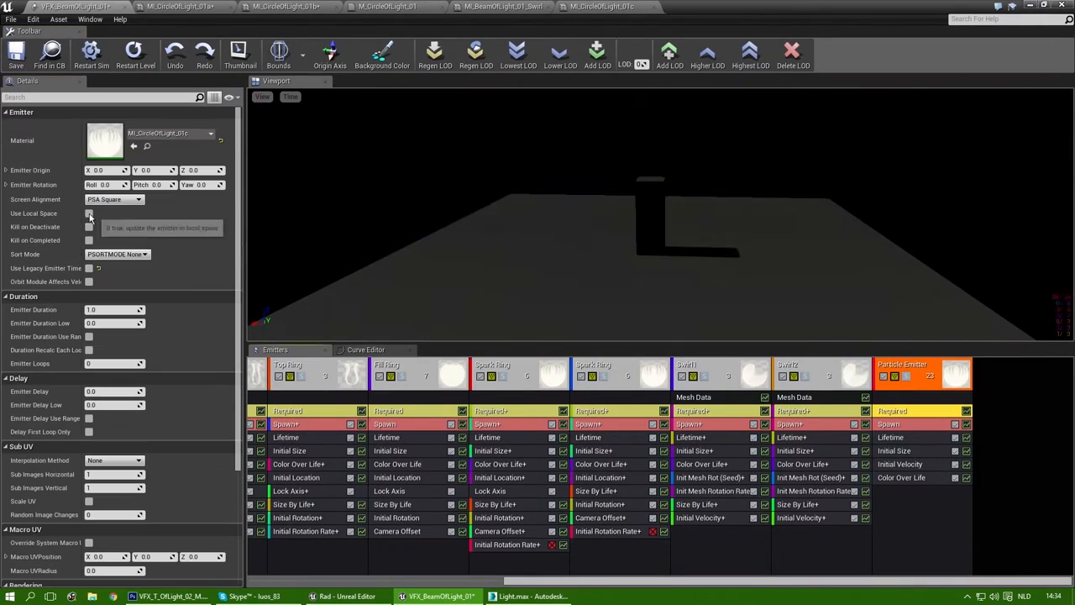
# - Set the sparks emitter's local space and start size, replay, and check M_SparksOfLight_01 UVs
pyautogui.click(893, 452)
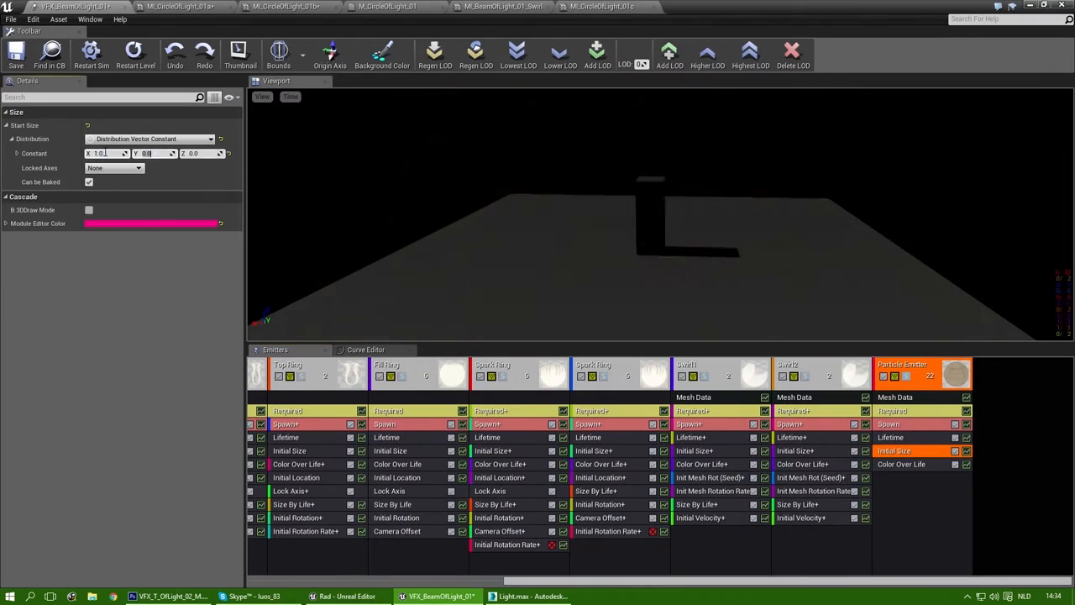
pyautogui.click(134, 52)
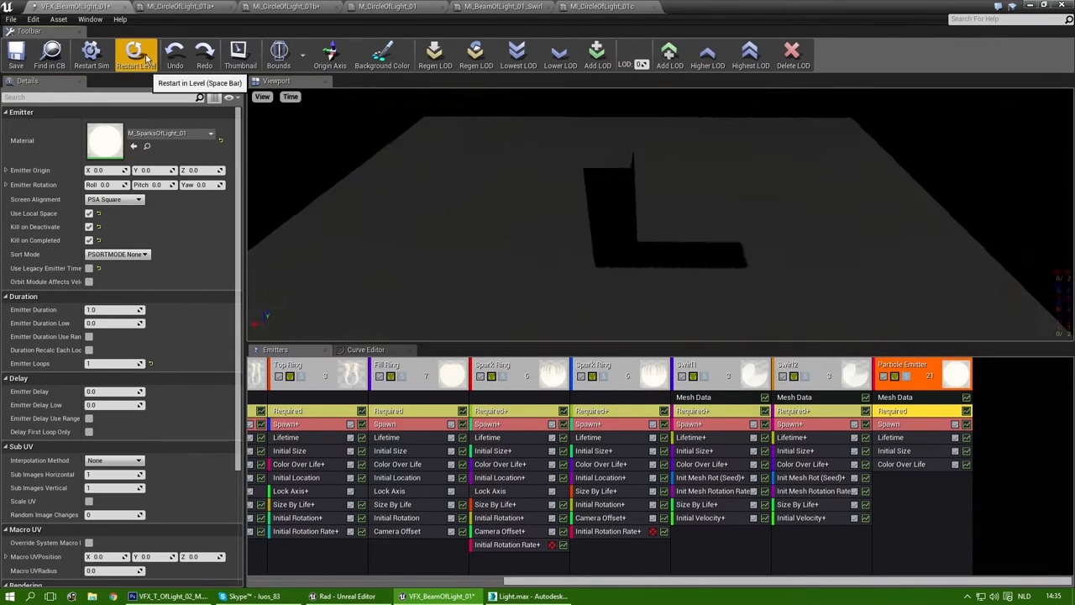
pyautogui.click(708, 7)
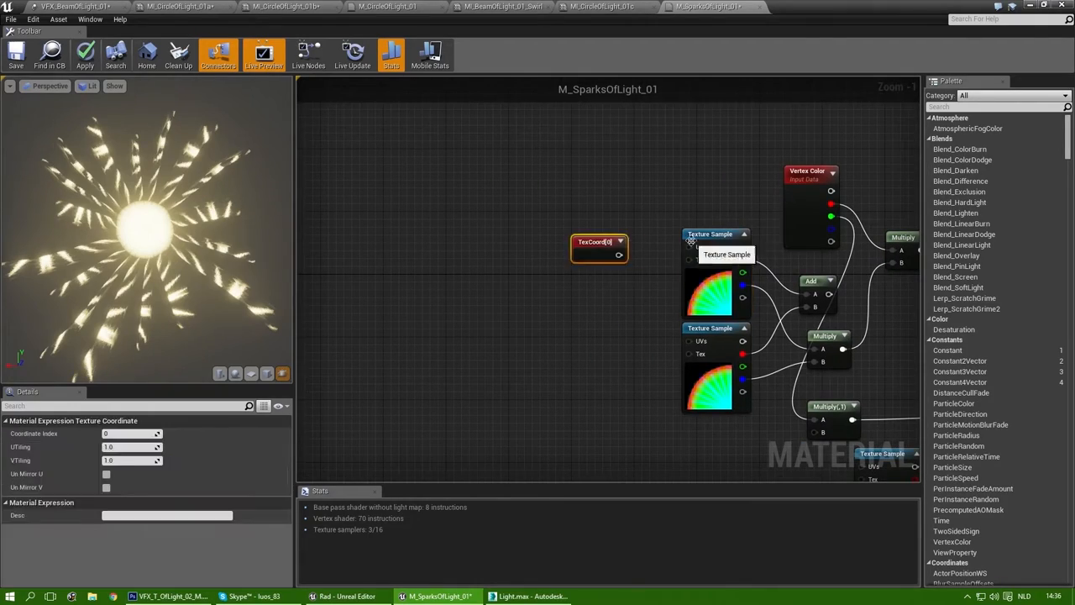
pyautogui.click(530, 595)
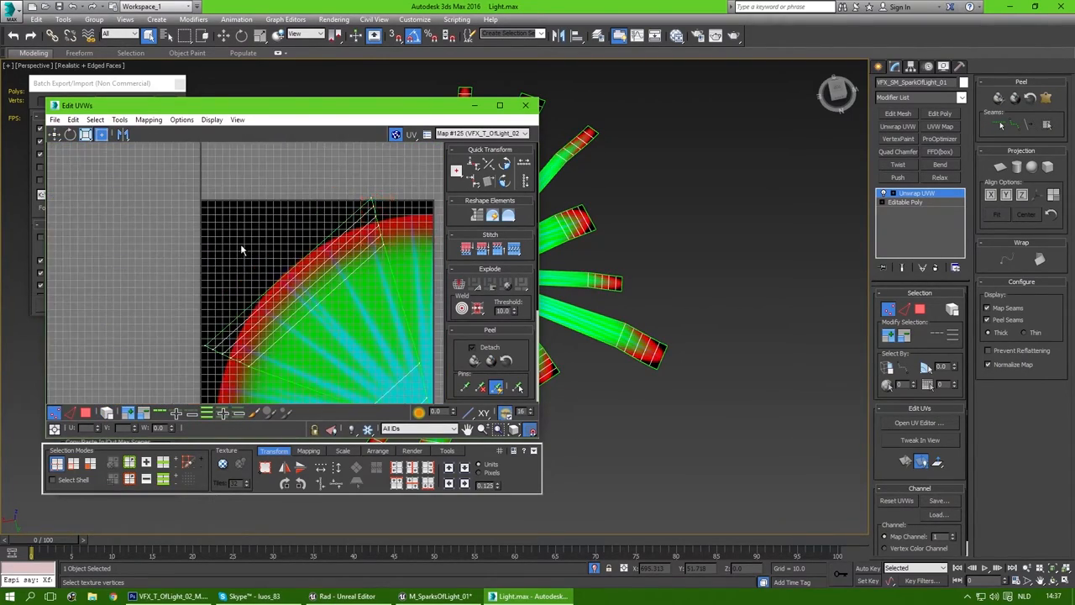
pyautogui.click(436, 596)
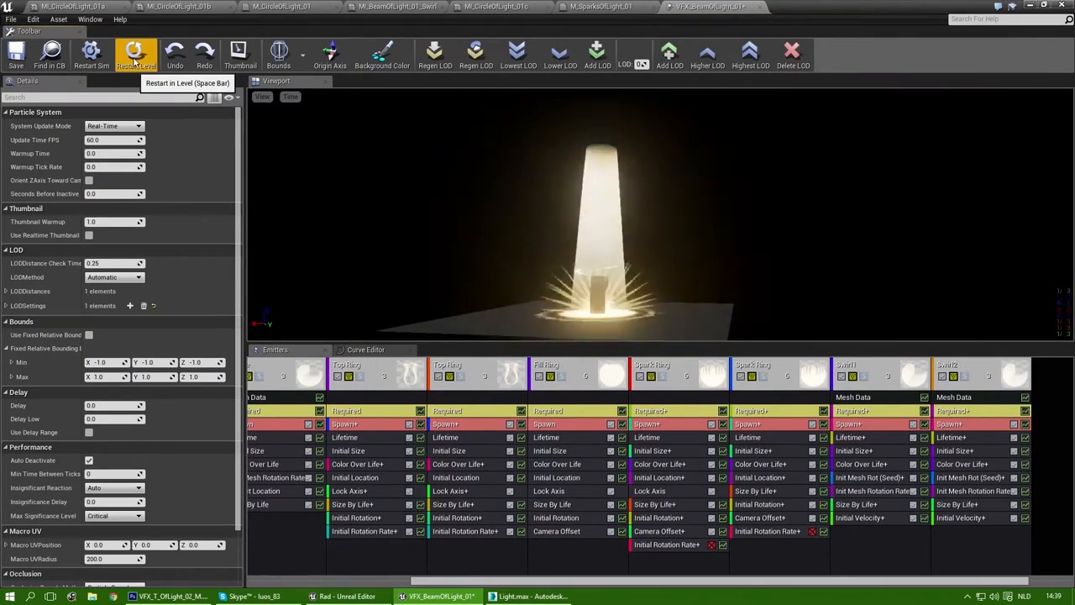
# - Set Fill Ring Top lifetime and Start Size 250, then replay to check the top orb
pyautogui.click(647, 364)
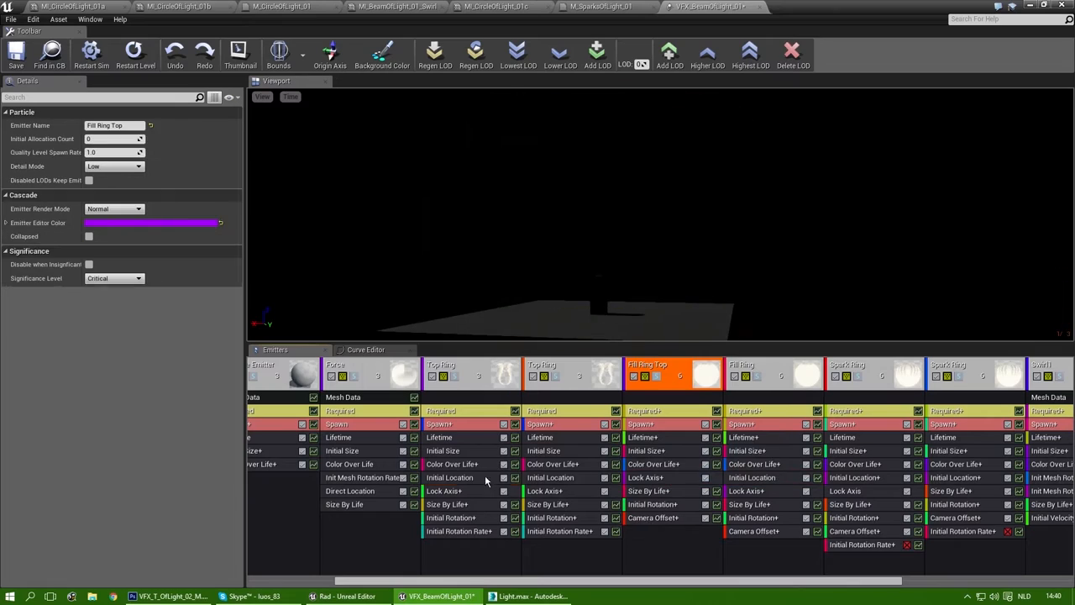
pyautogui.click(648, 374)
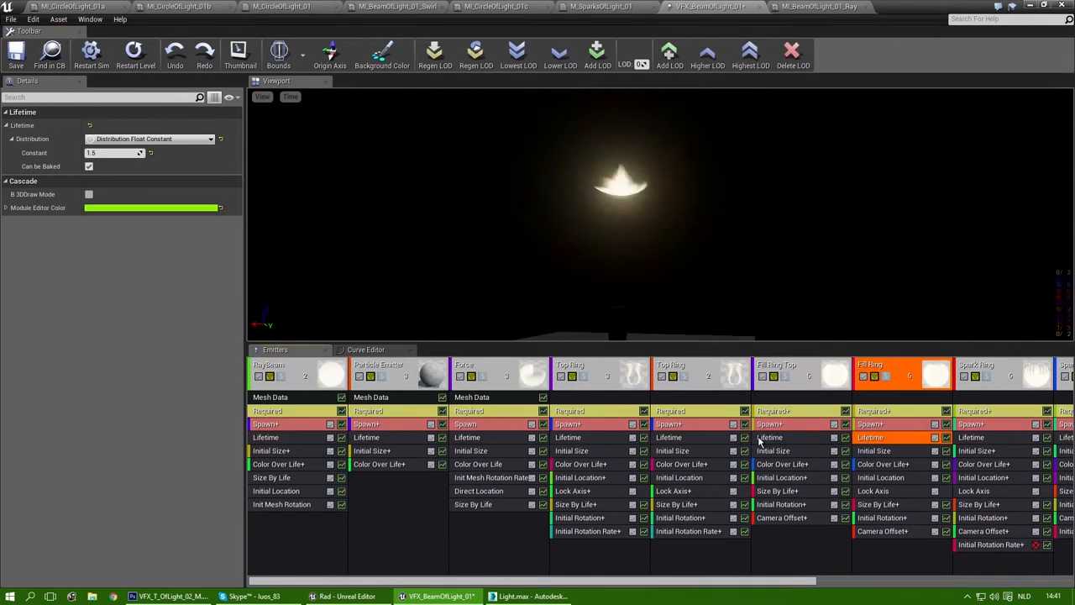
pyautogui.click(136, 54)
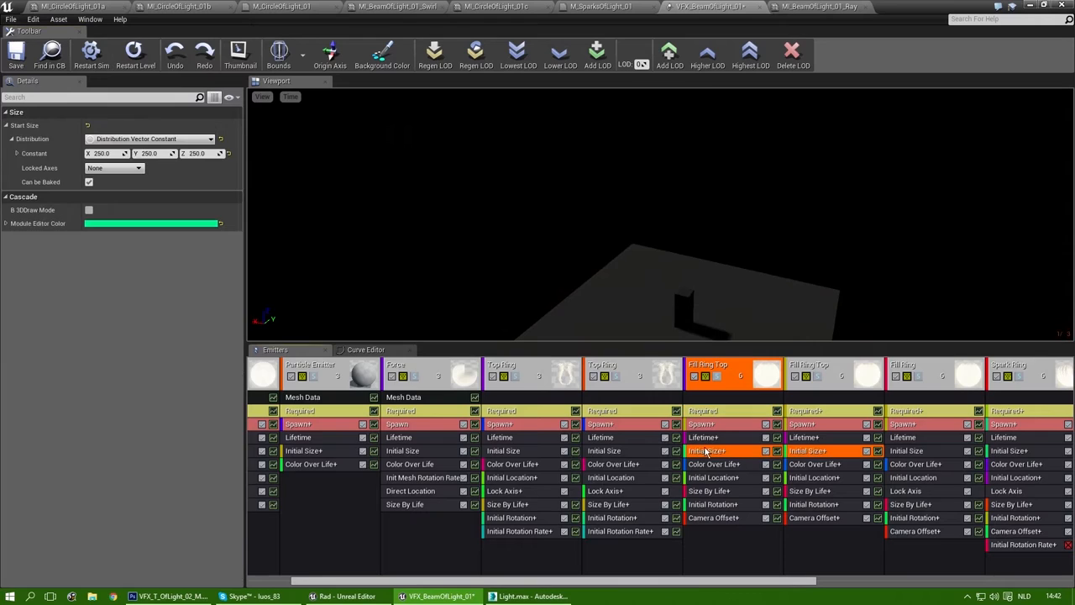
pyautogui.click(135, 52)
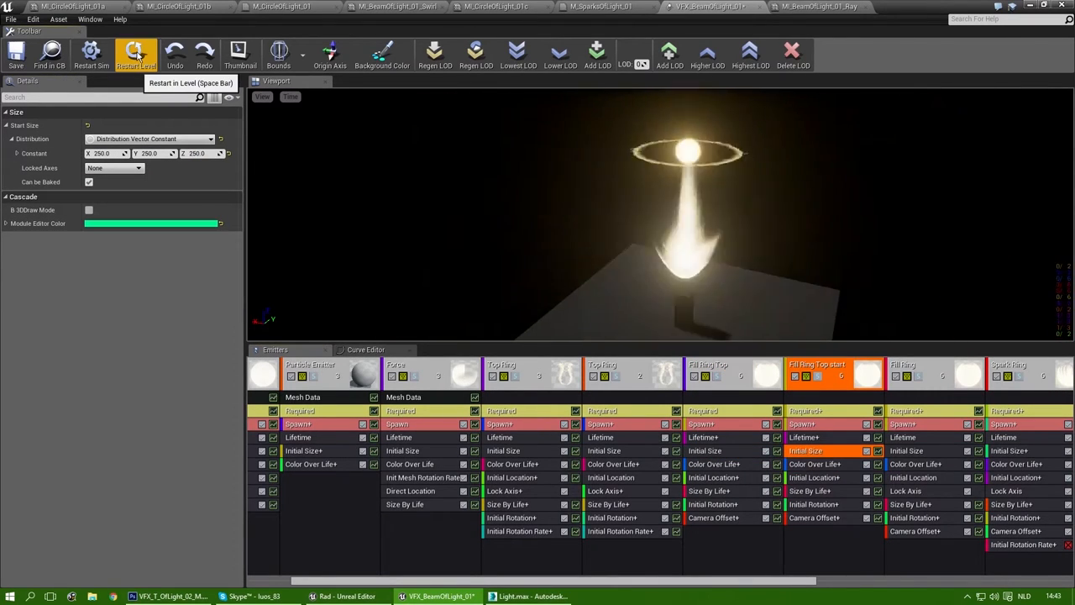
pyautogui.click(136, 53)
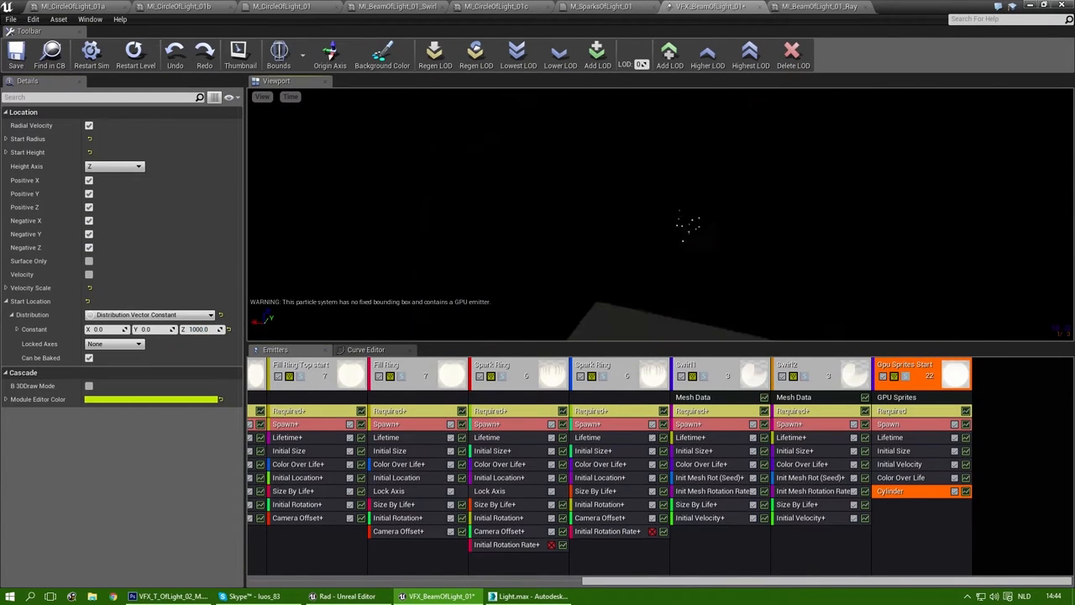
# - Set the GPU Sprites Start spawn rate and initial velocity range
pyautogui.click(888, 424)
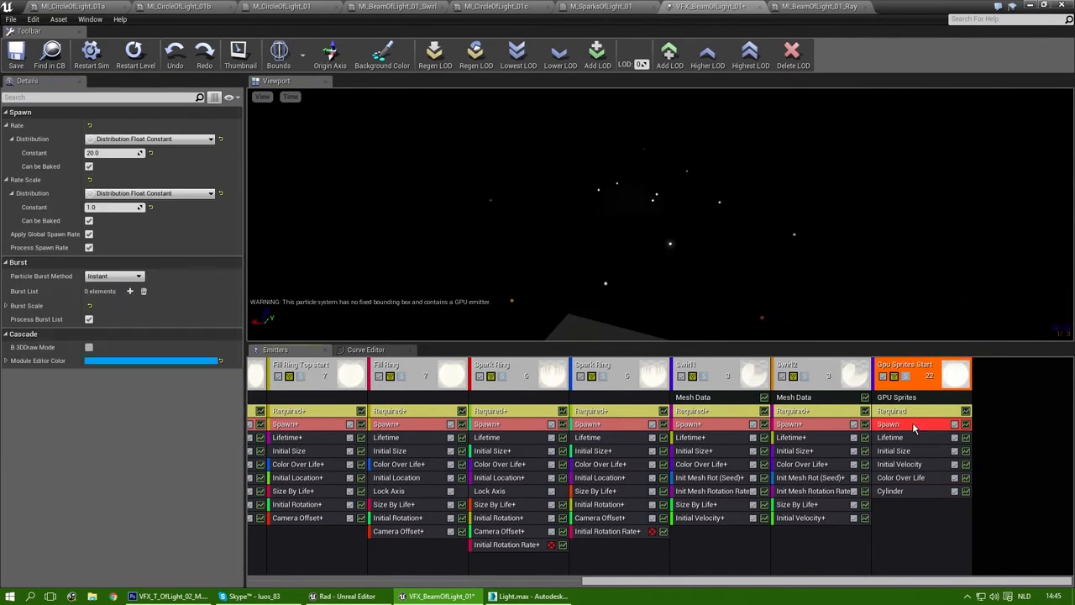
pyautogui.click(898, 464)
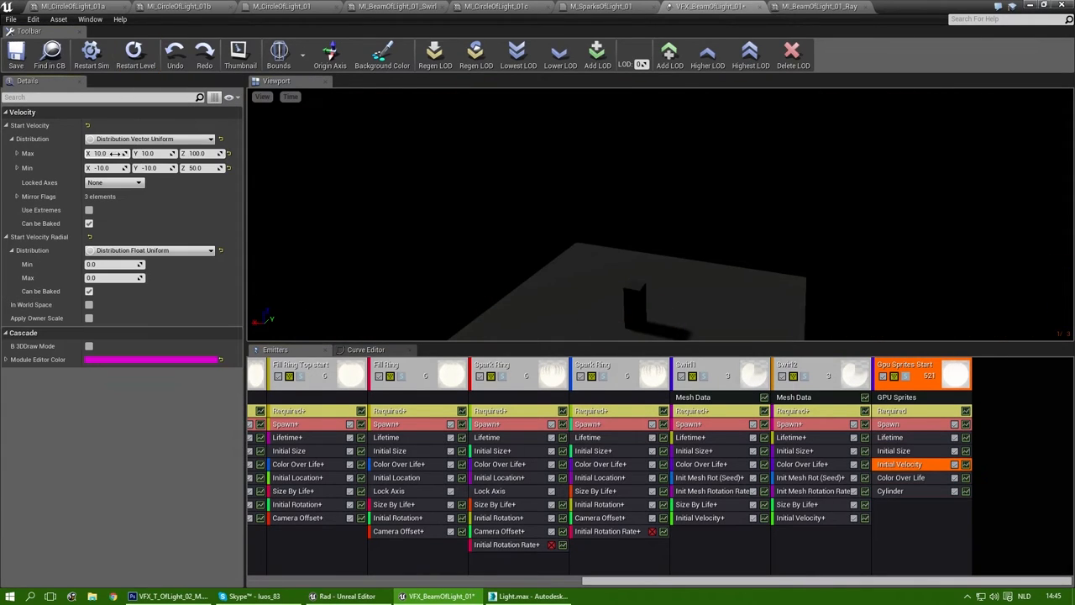
pyautogui.click(893, 436)
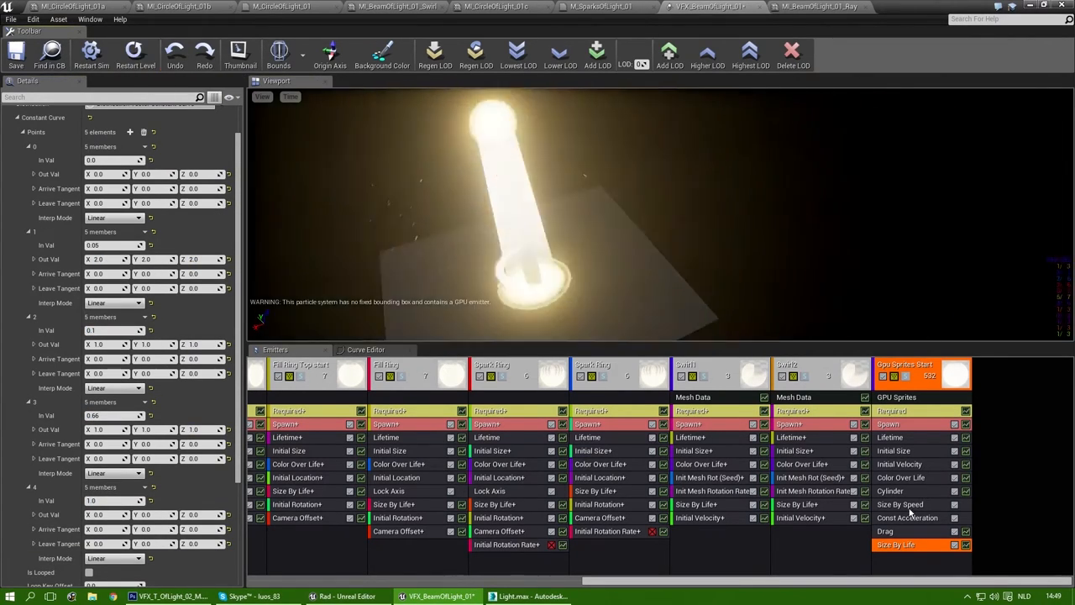
# - Duplicate the GPU Sprites Start emitter and give the copy a downward starting velocity
pyautogui.rightClick(920, 364)
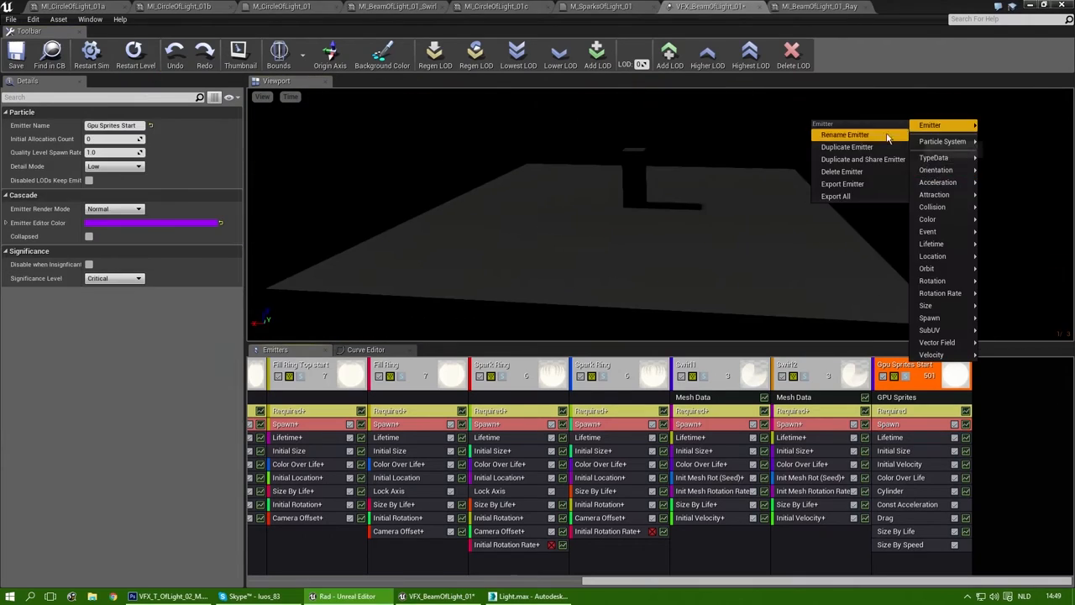
pyautogui.click(135, 53)
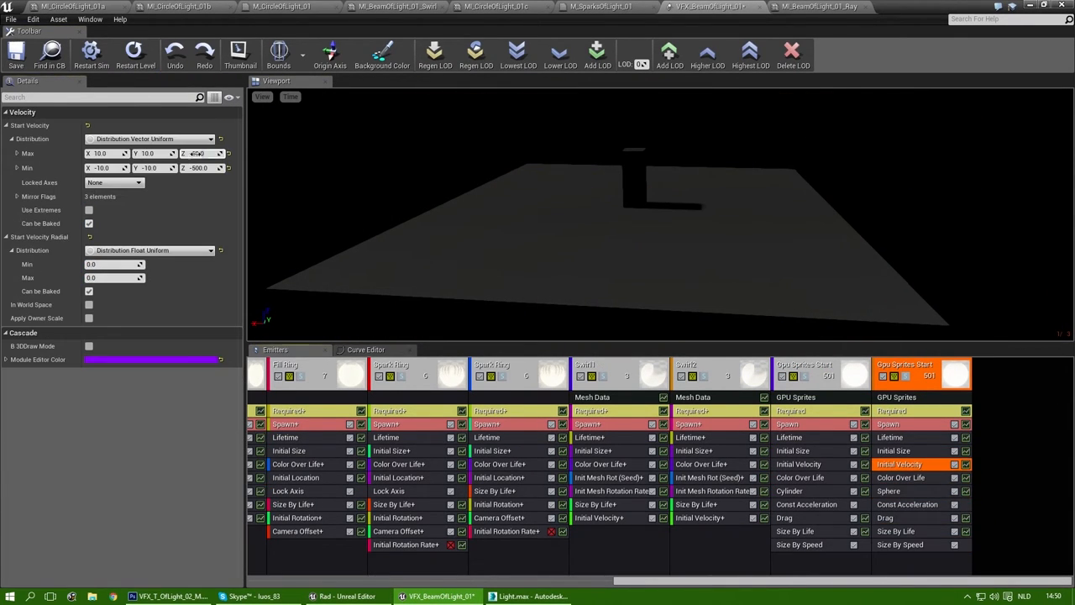
pyautogui.click(885, 517)
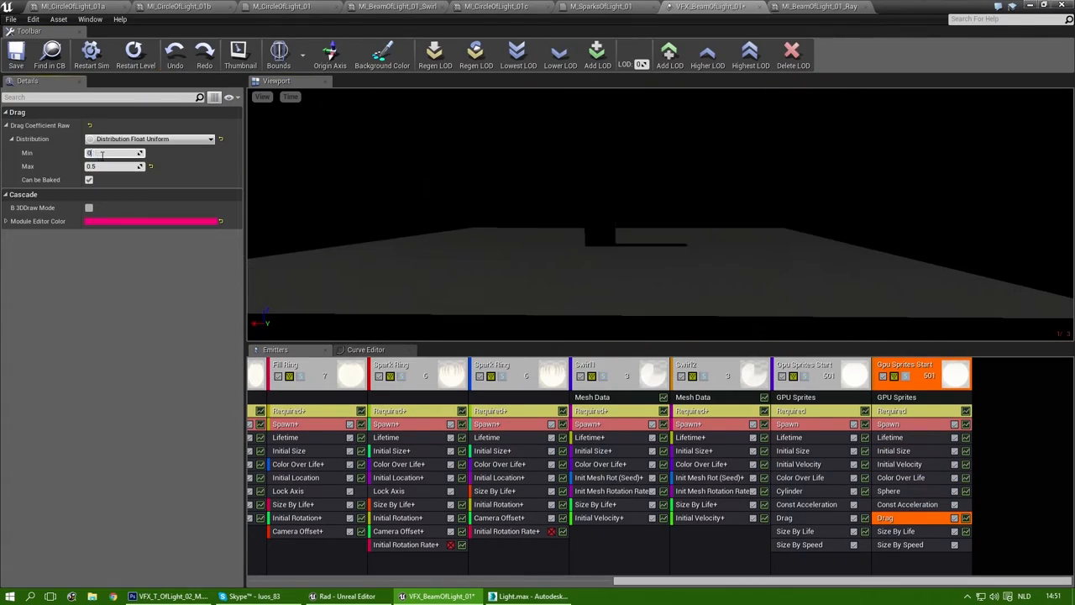